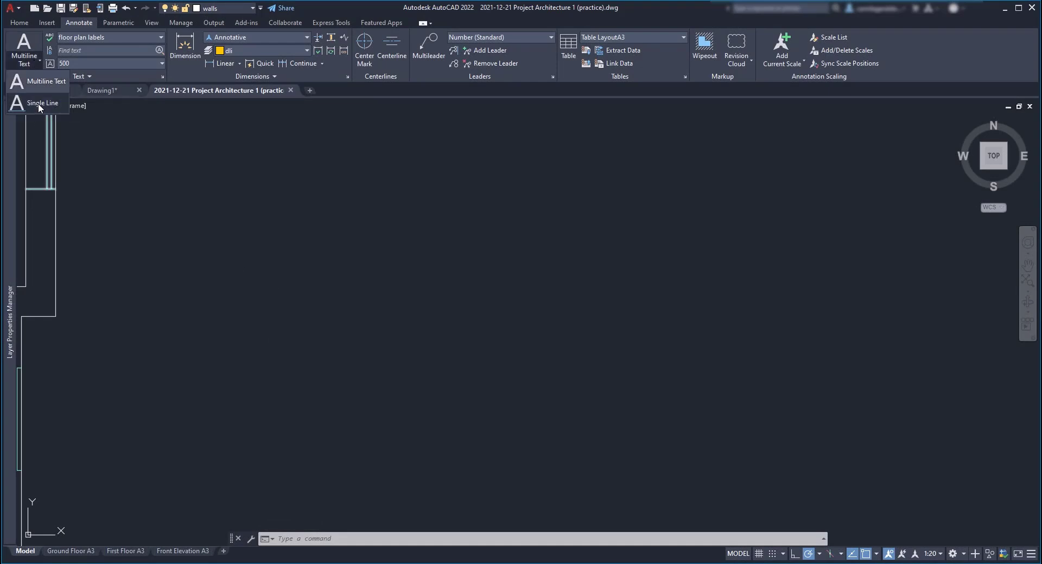
- Start single-line text and enter the sample string 'gksldf' in the floor plan
left_click(42, 103)
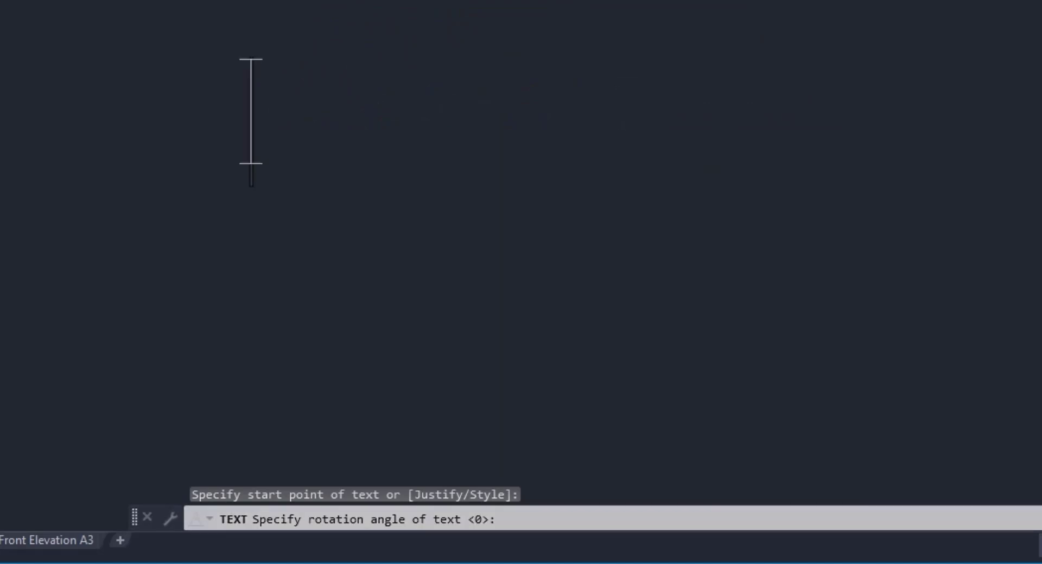
type("g")
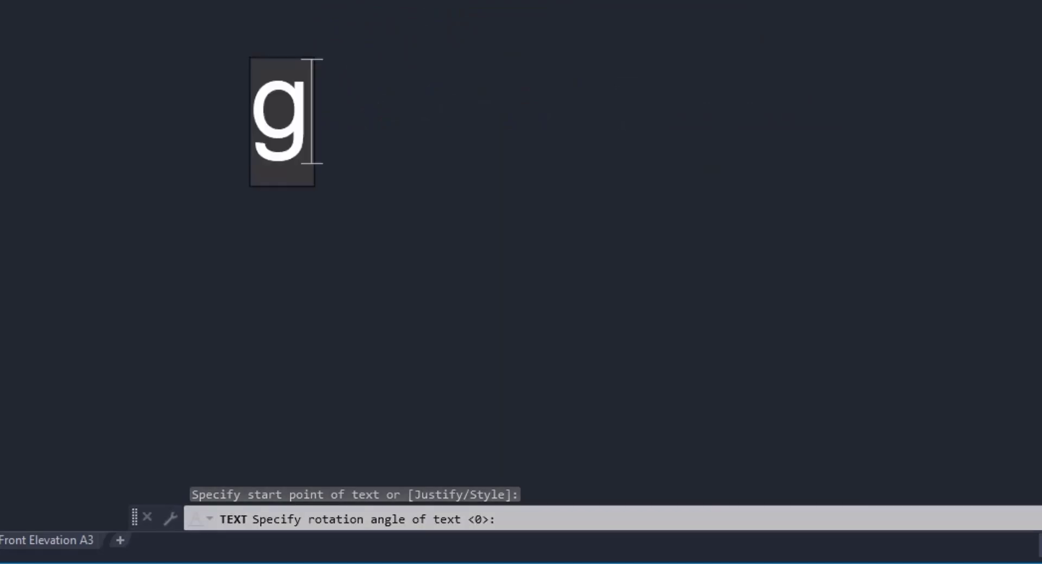
type("ksldf")
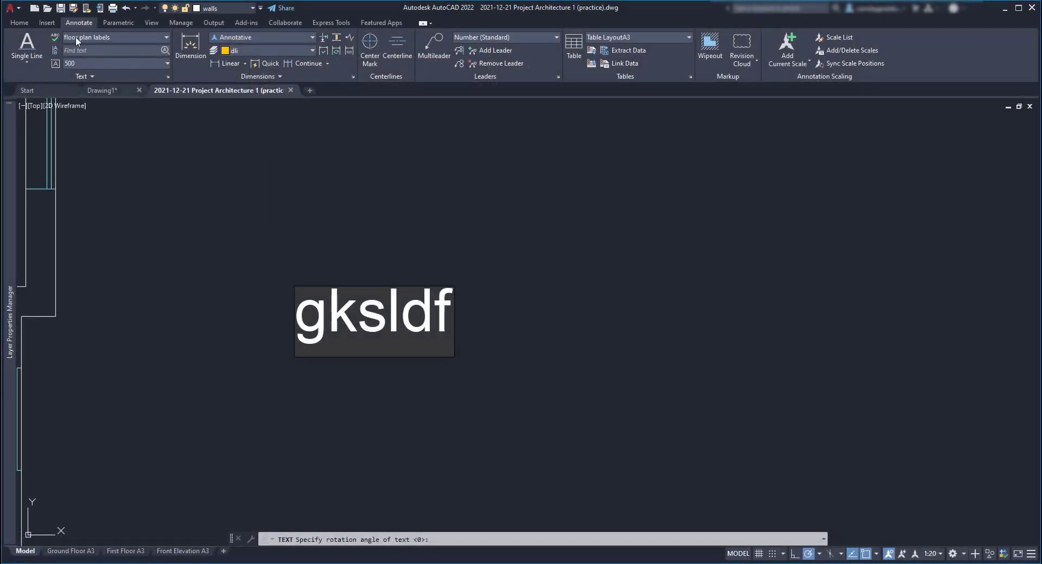
mouse_move(121, 41)
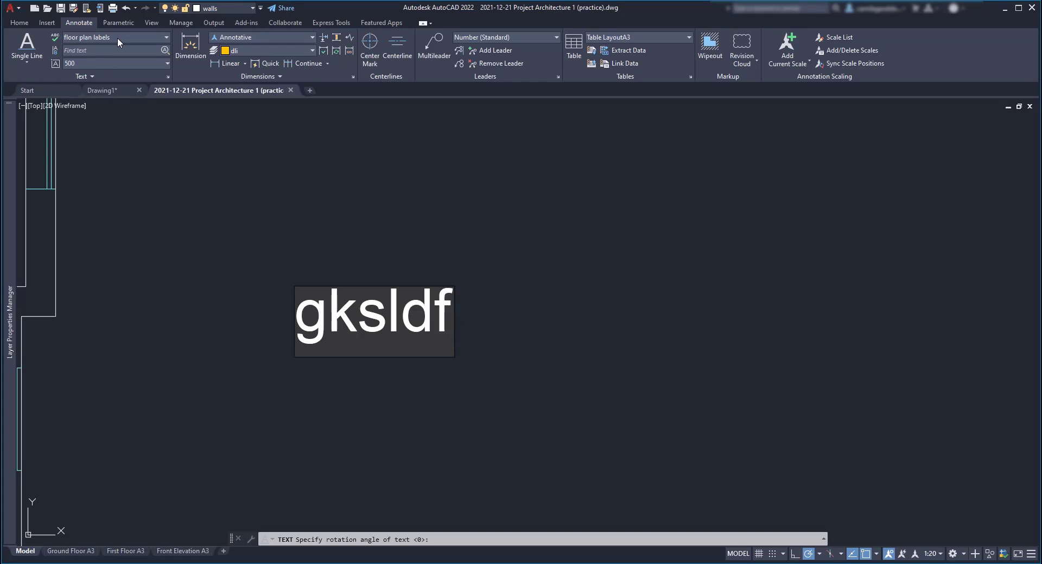
mouse_move(91, 71)
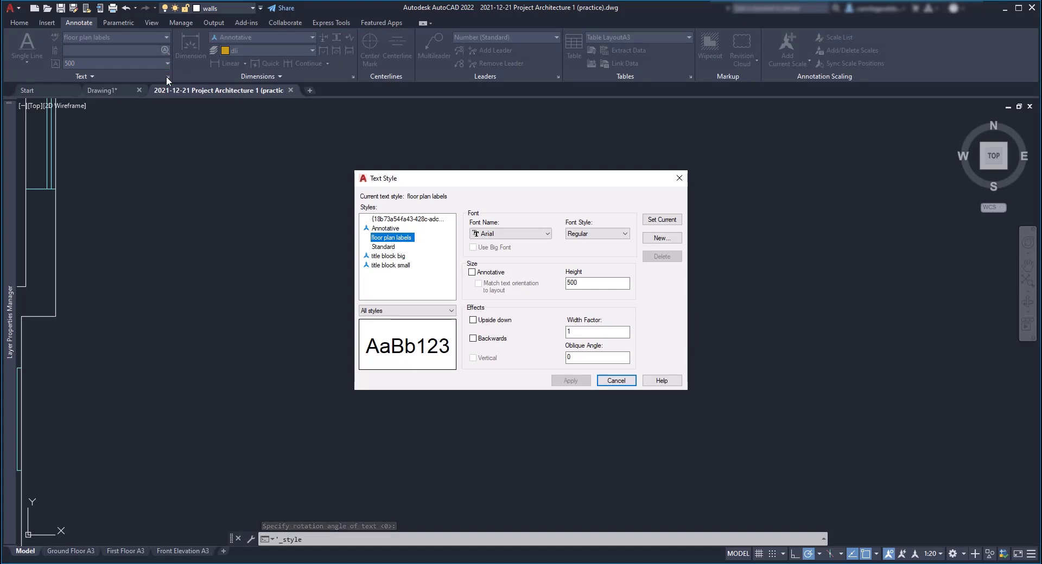
mouse_move(582, 297)
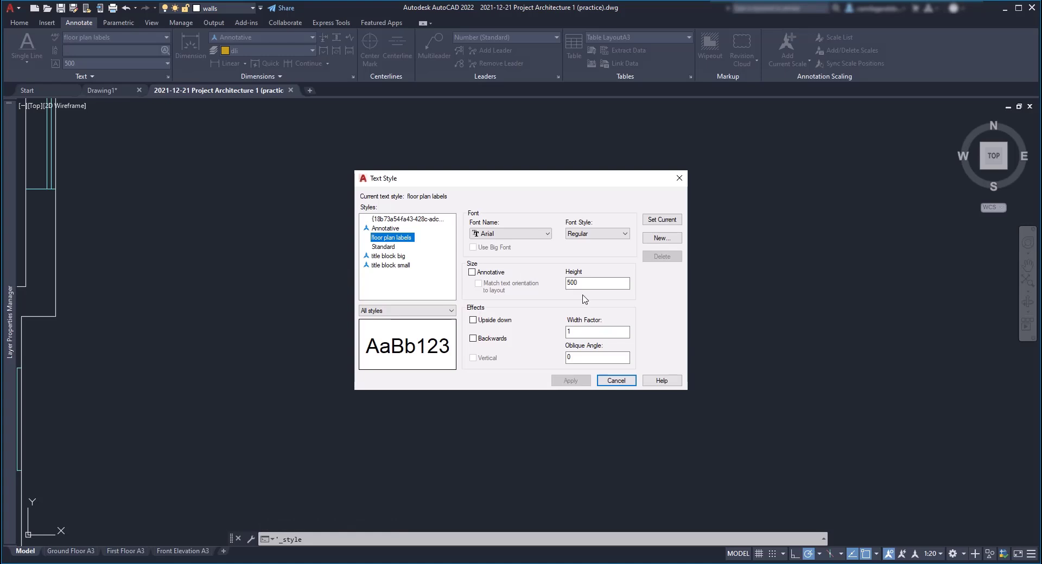
mouse_move(578, 303)
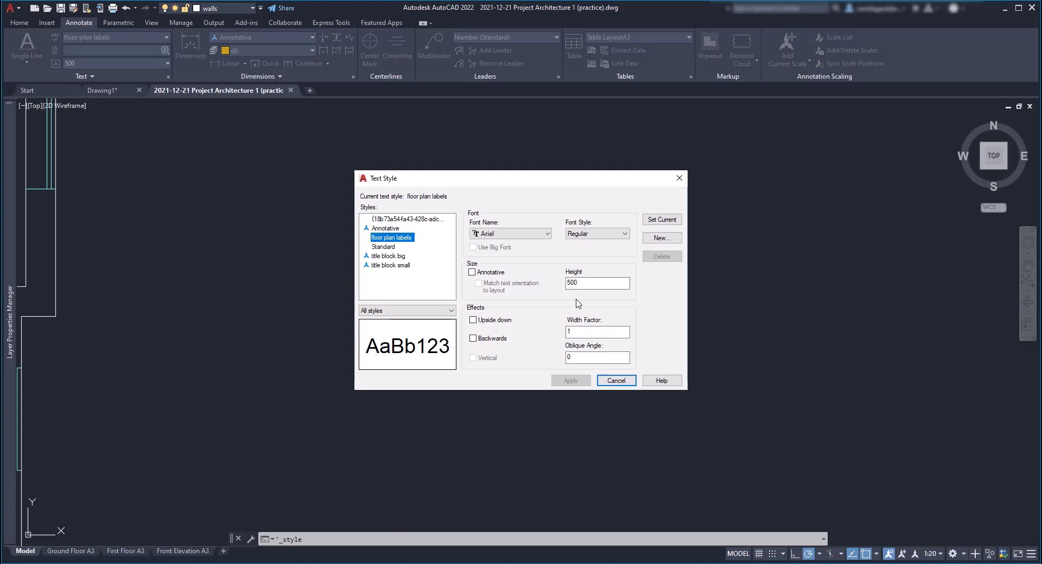
mouse_move(582, 303)
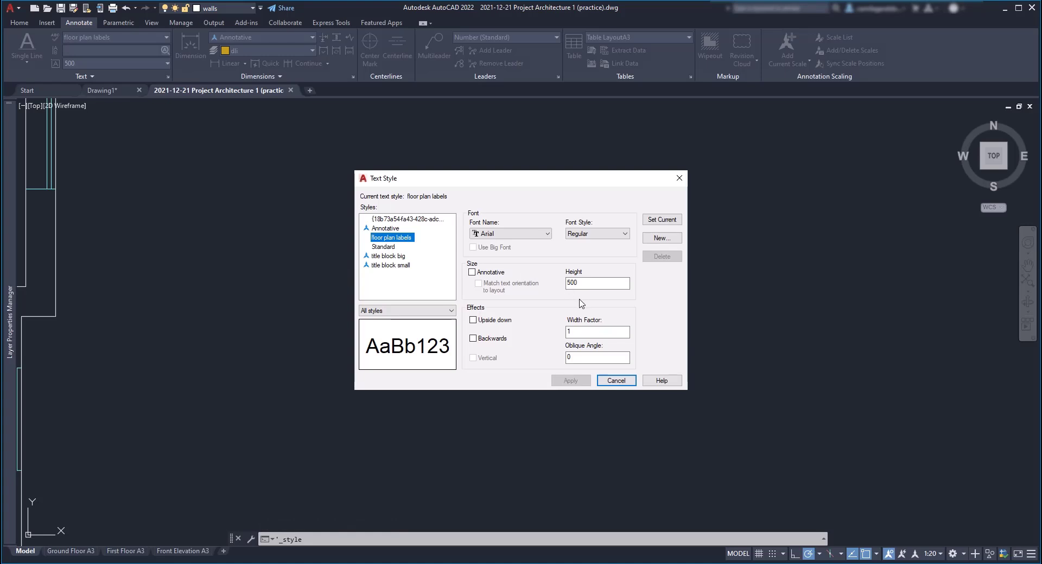
mouse_move(439, 266)
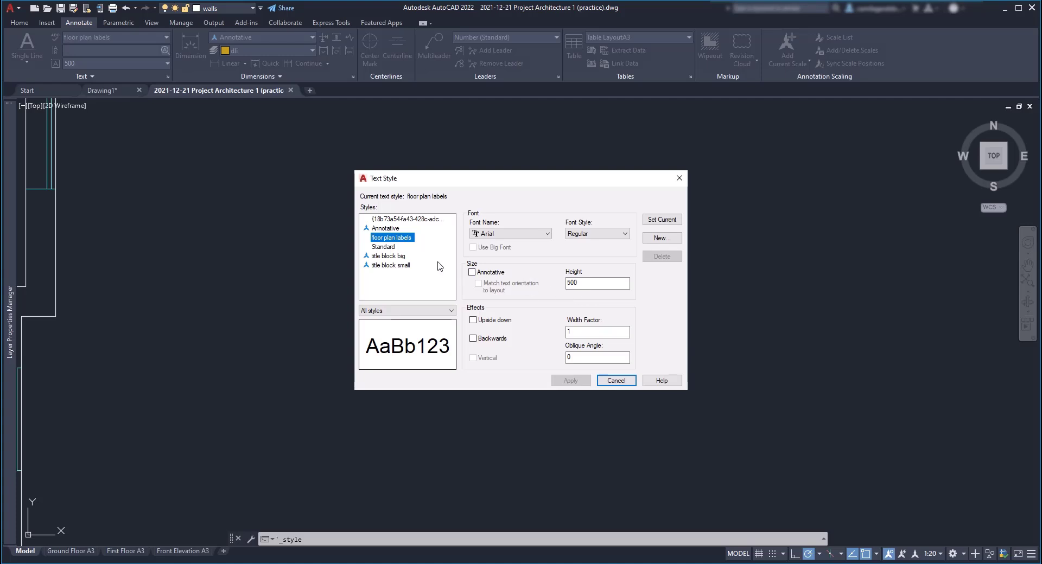
- Select the Standard text style, review its Height of 0 and apply the settings
left_click(383, 246)
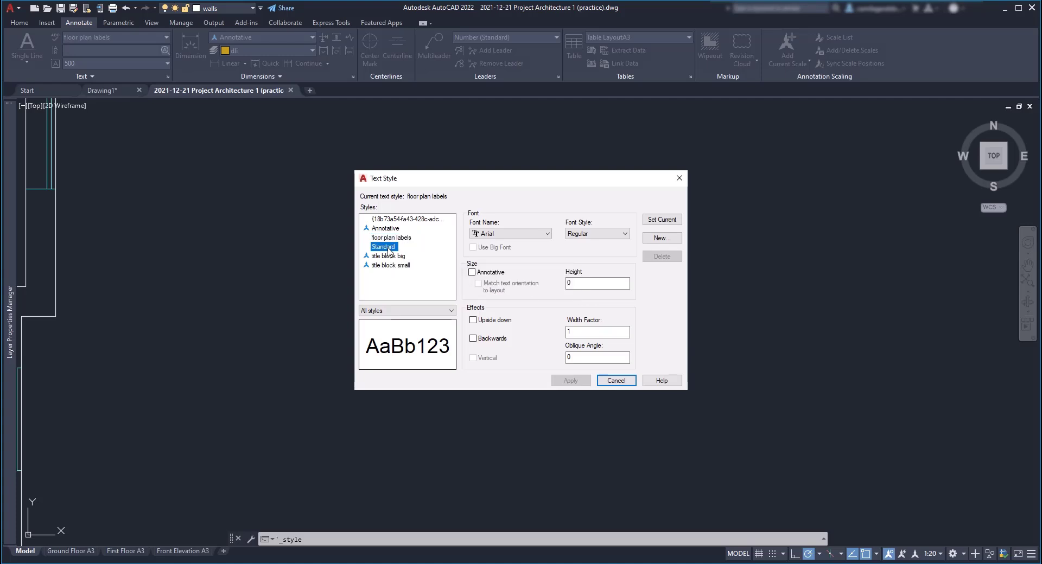
left_click(596, 283)
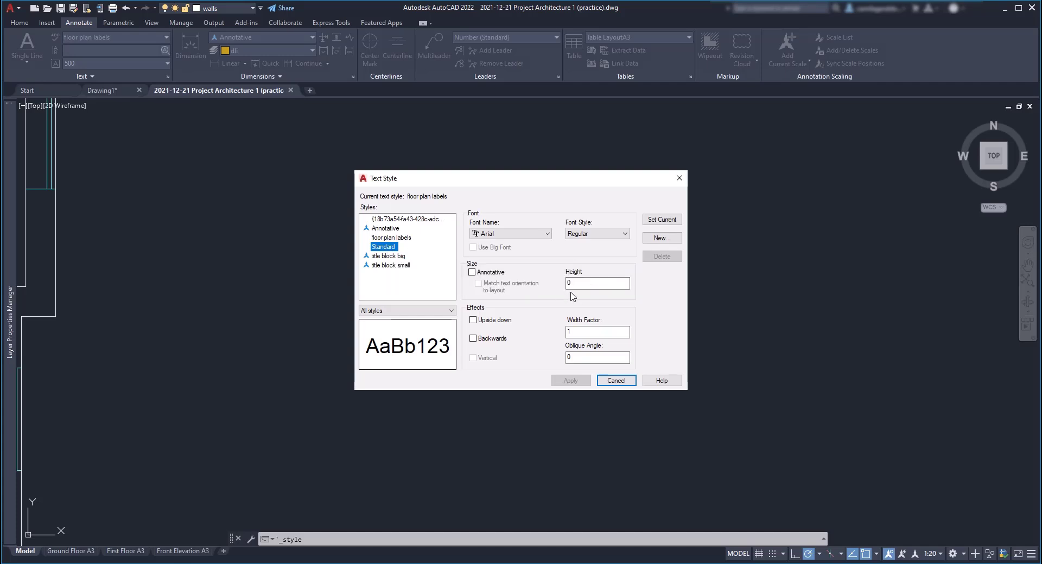
mouse_move(433, 258)
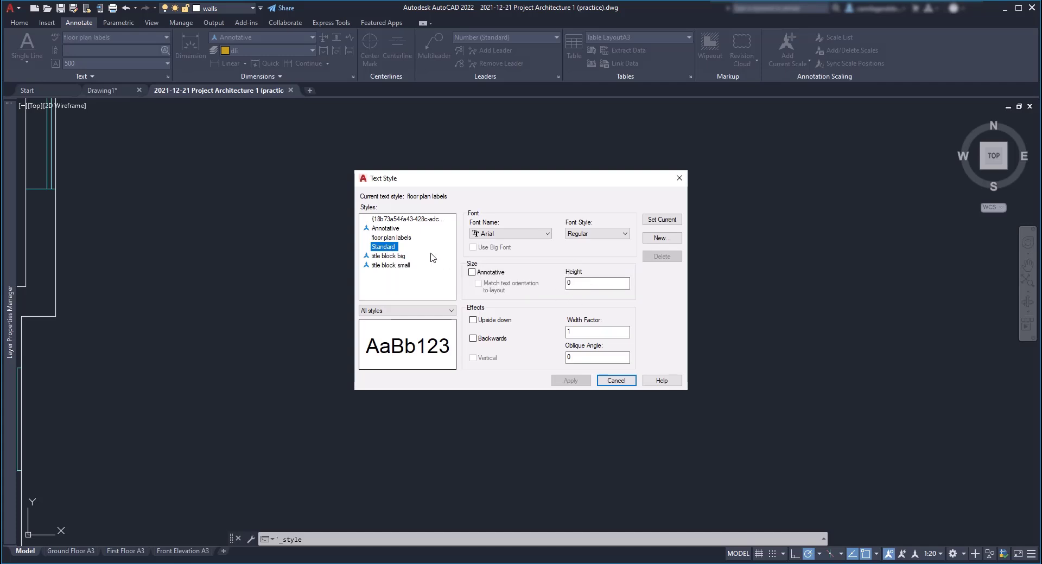
left_click(597, 283)
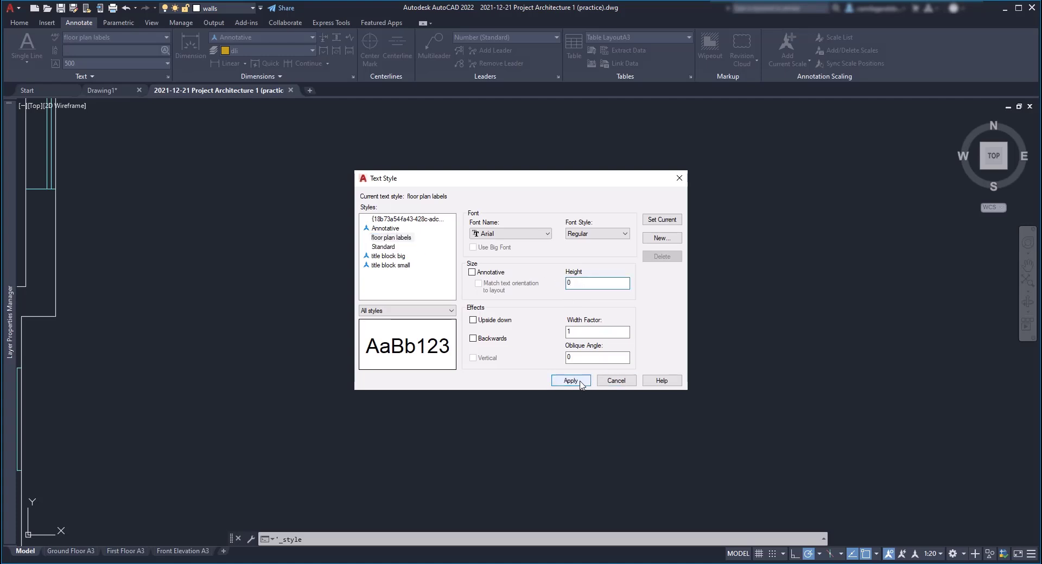
left_click(570, 381)
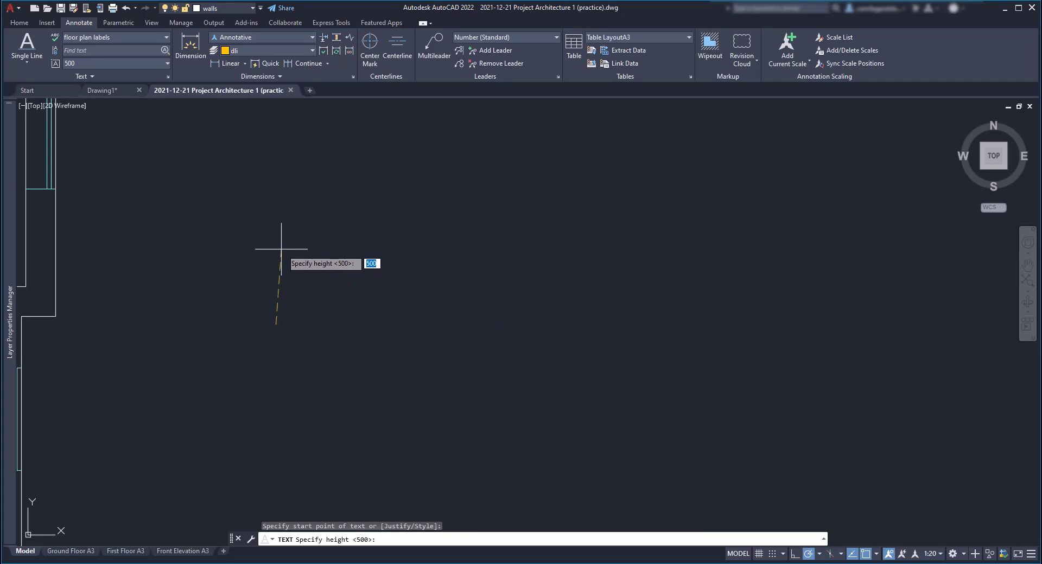
mouse_move(334, 297)
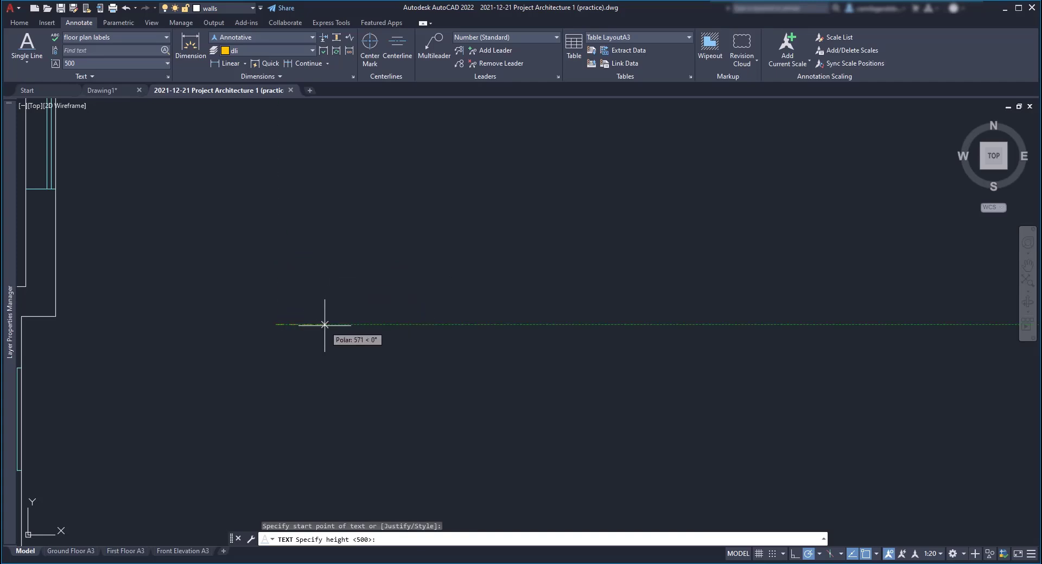
- Enter 350 as the height for the new single-line text
type("350")
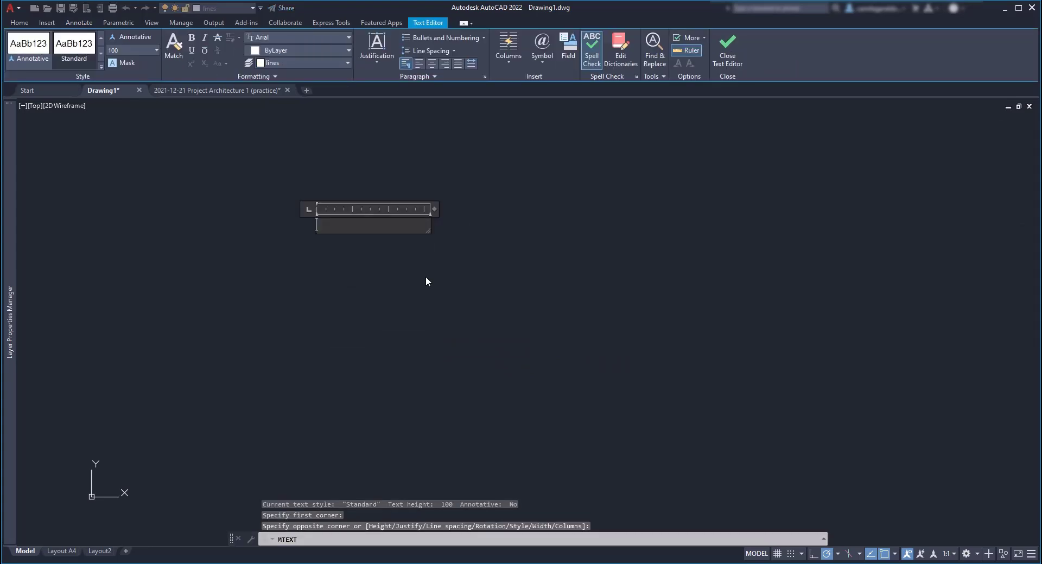
mouse_move(424, 279)
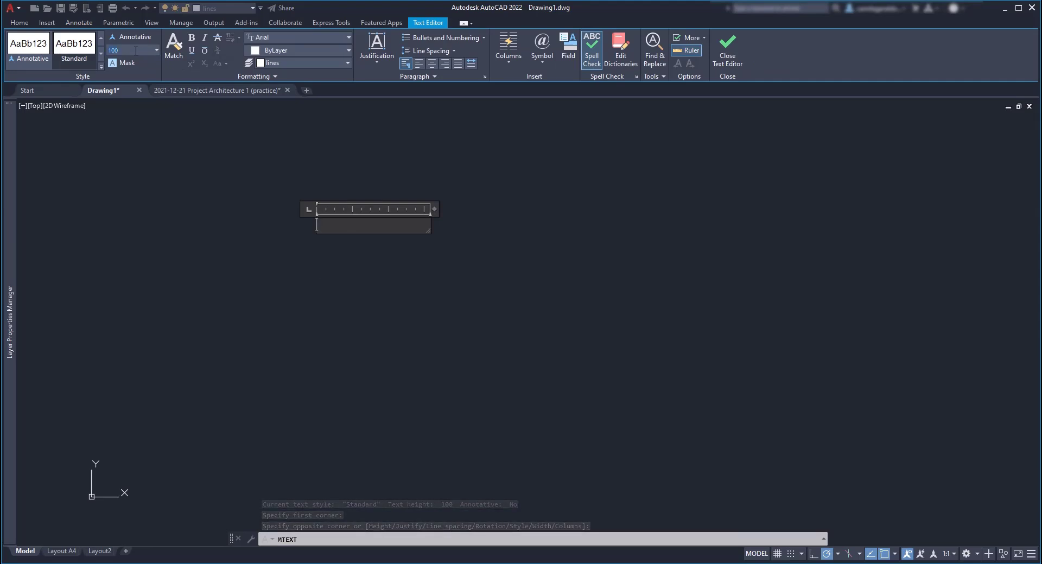
- Set the multiline text height to 150 and enter the lines text1, text2, text3
left_click(124, 50)
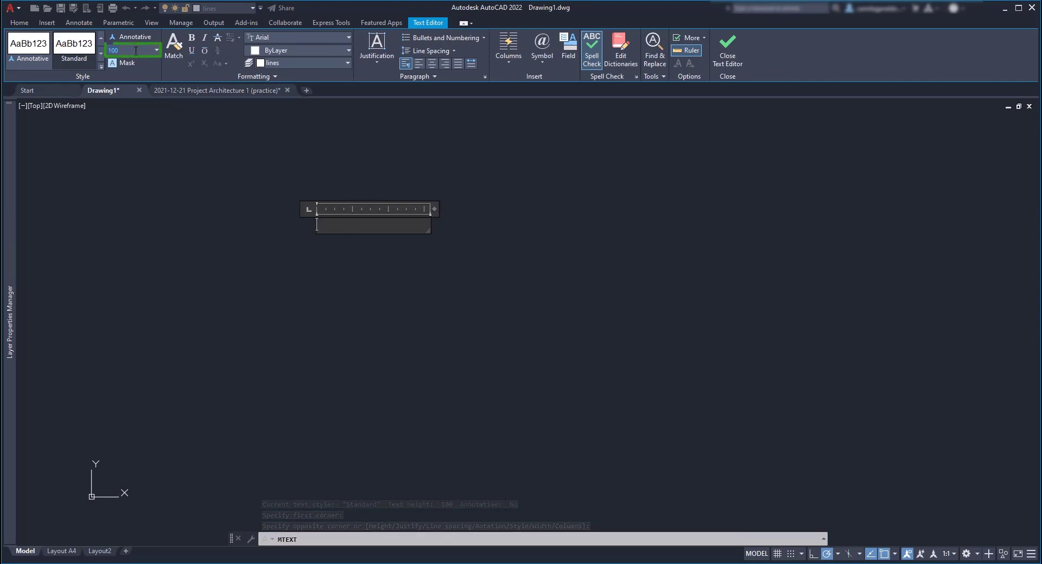
type("15")
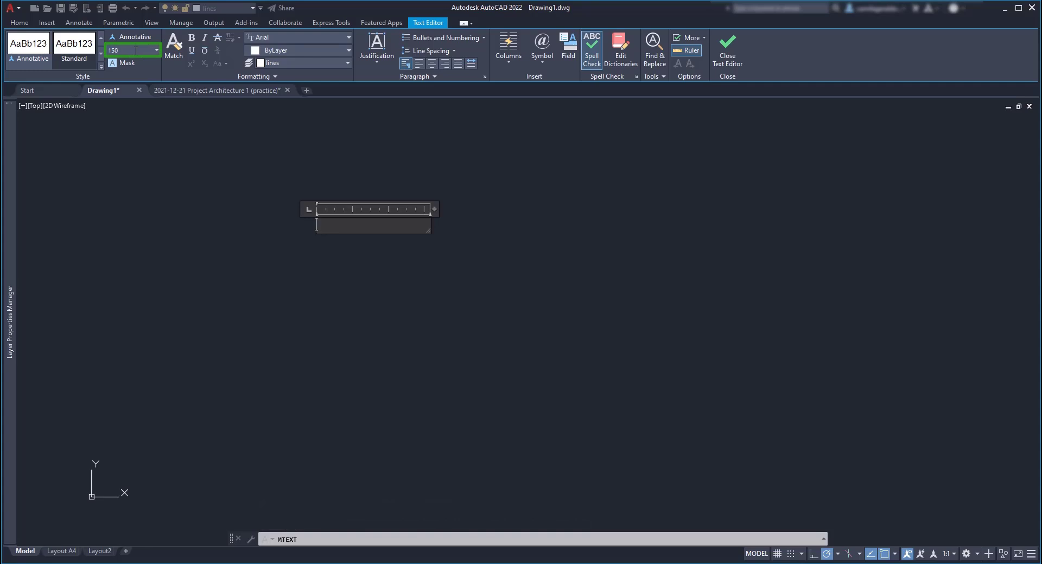
type("text1")
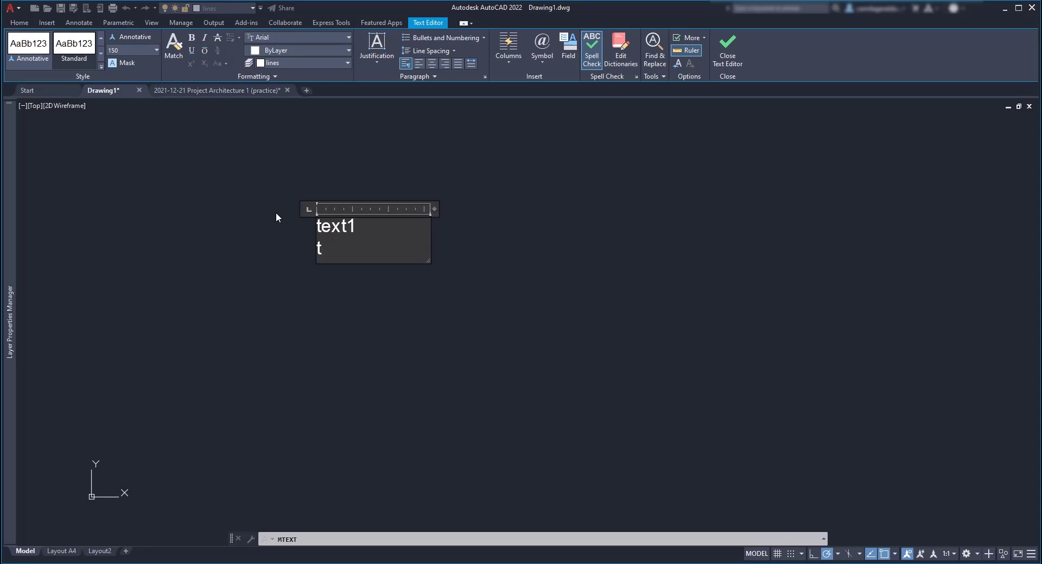
type("ext2")
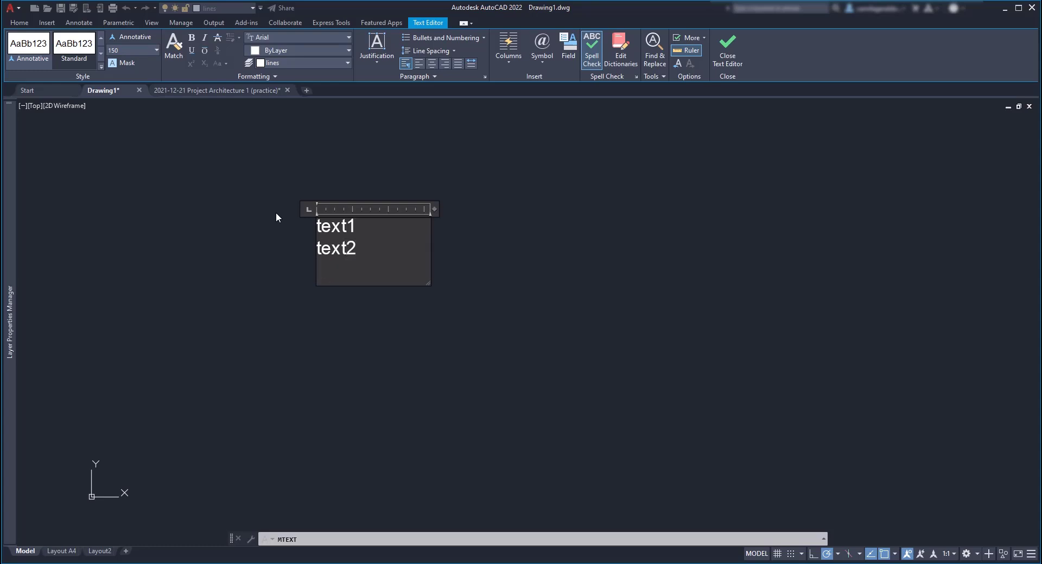
type("text3")
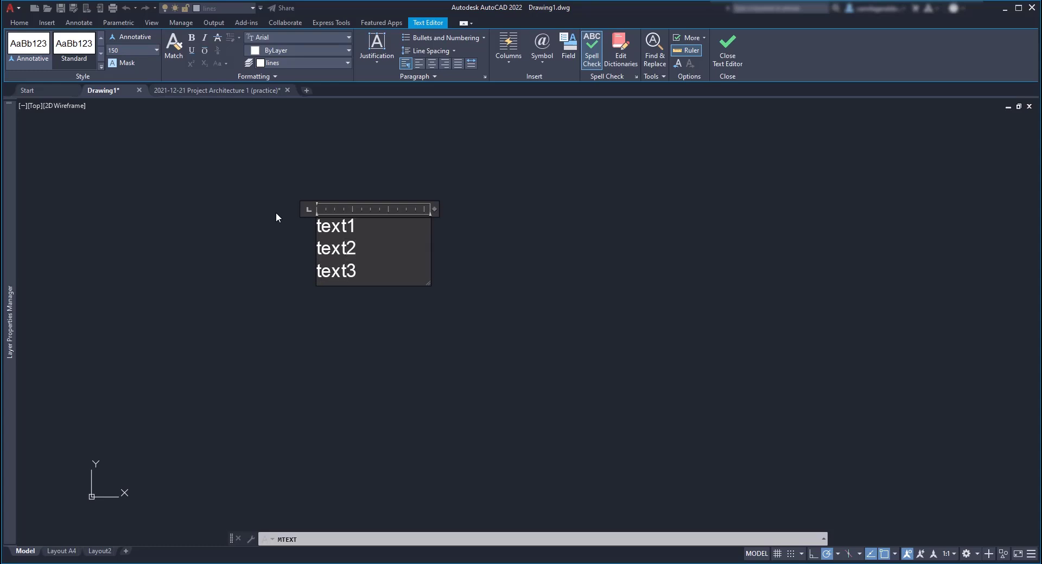
mouse_move(497, 267)
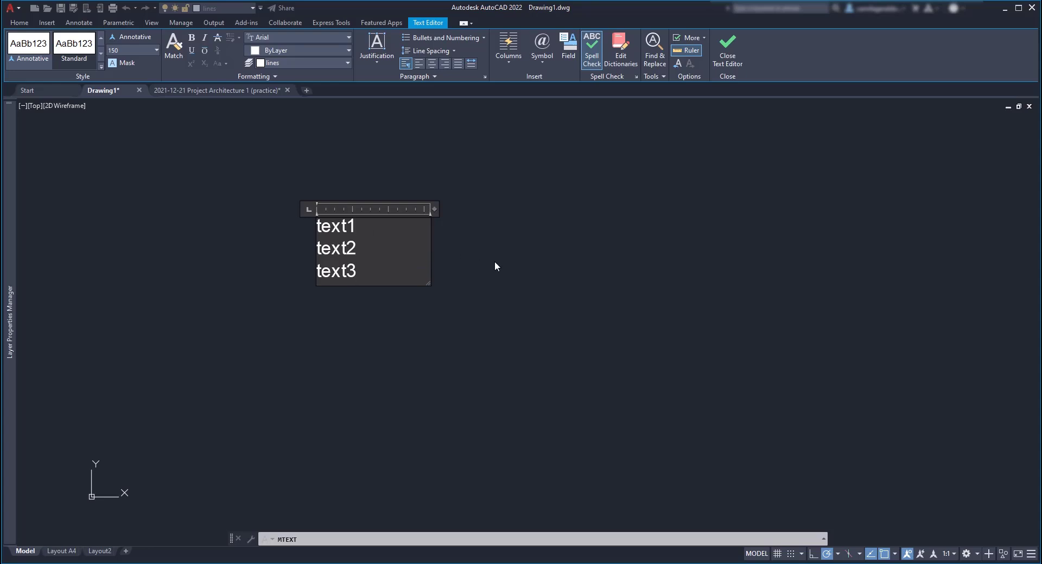
left_click(358, 271)
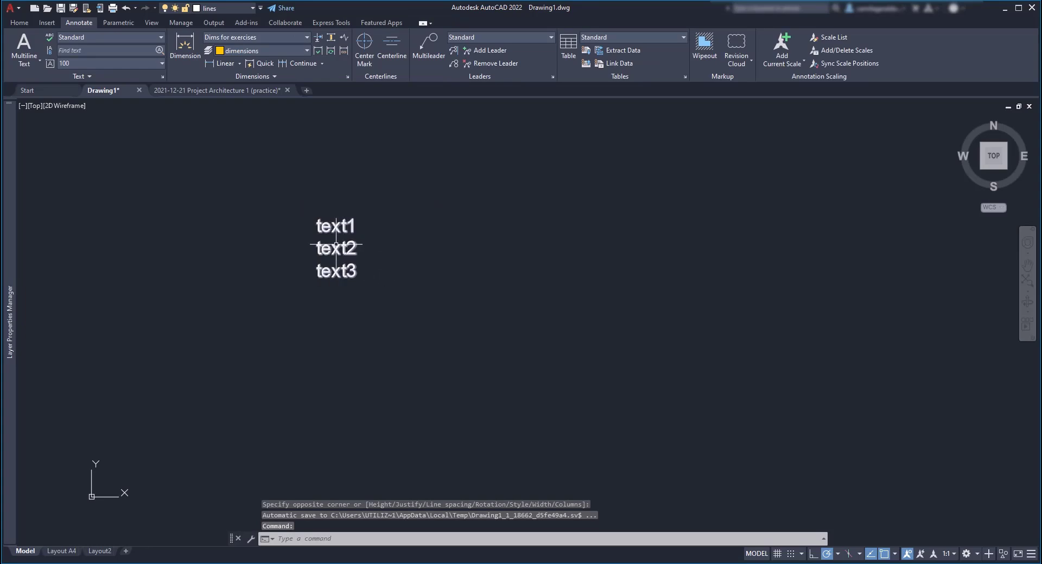
left_click(335, 249)
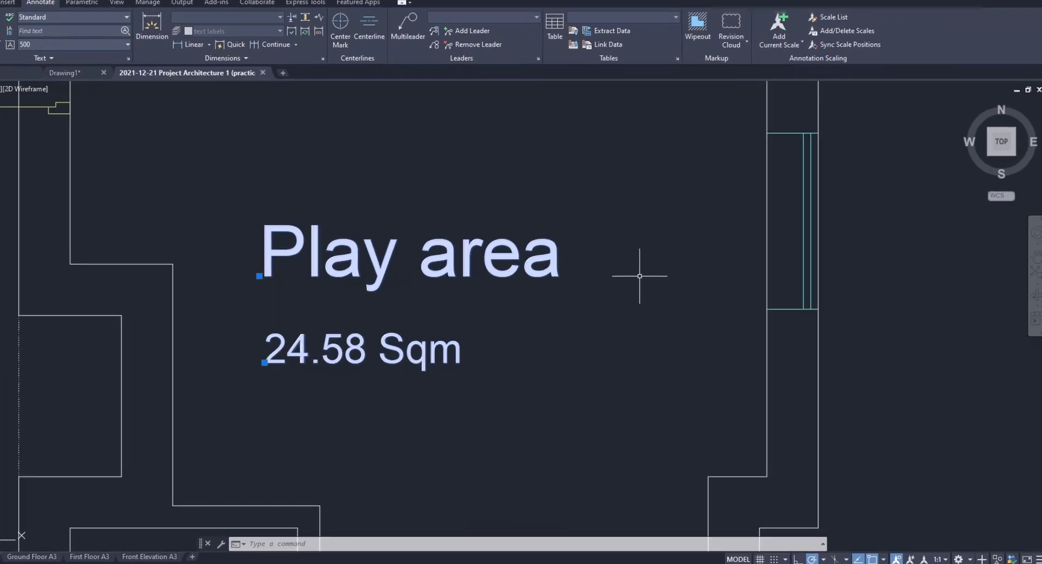
- Merge the Play area and 24.58 Sqm labels via TXT2MTXT and open the result for editing
type("TXt")
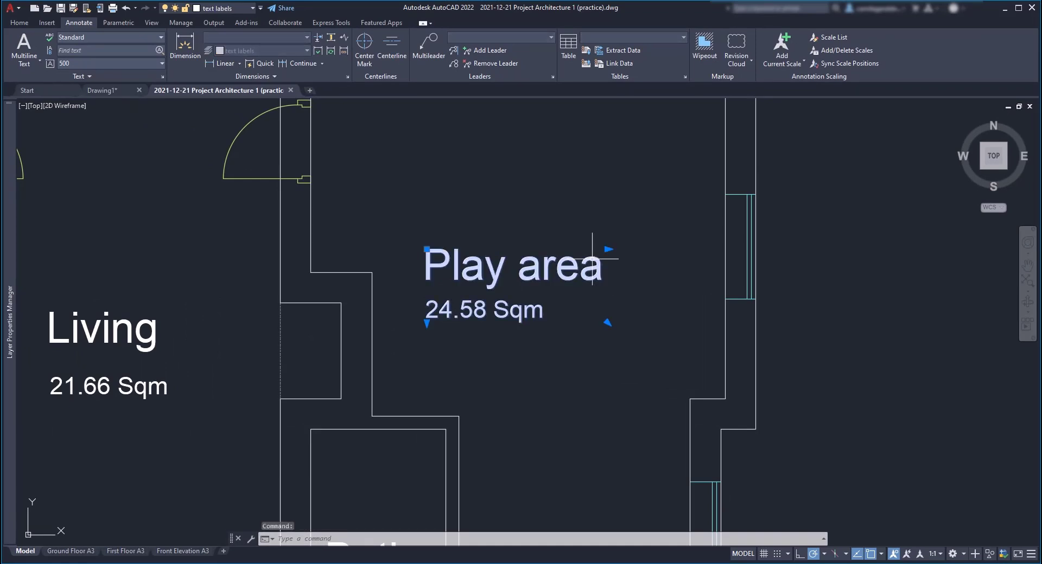
double_click(510, 266)
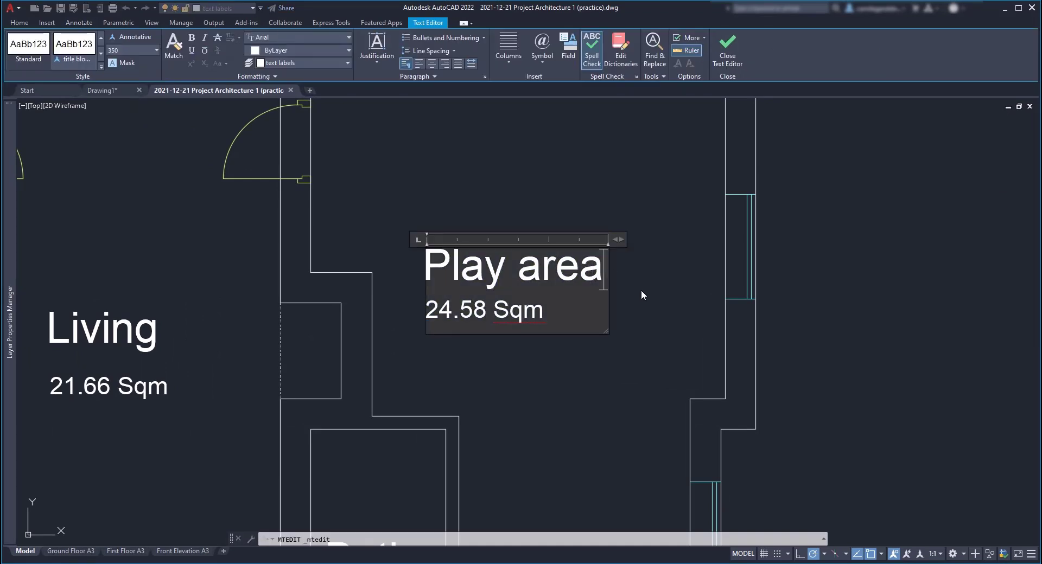
mouse_move(649, 295)
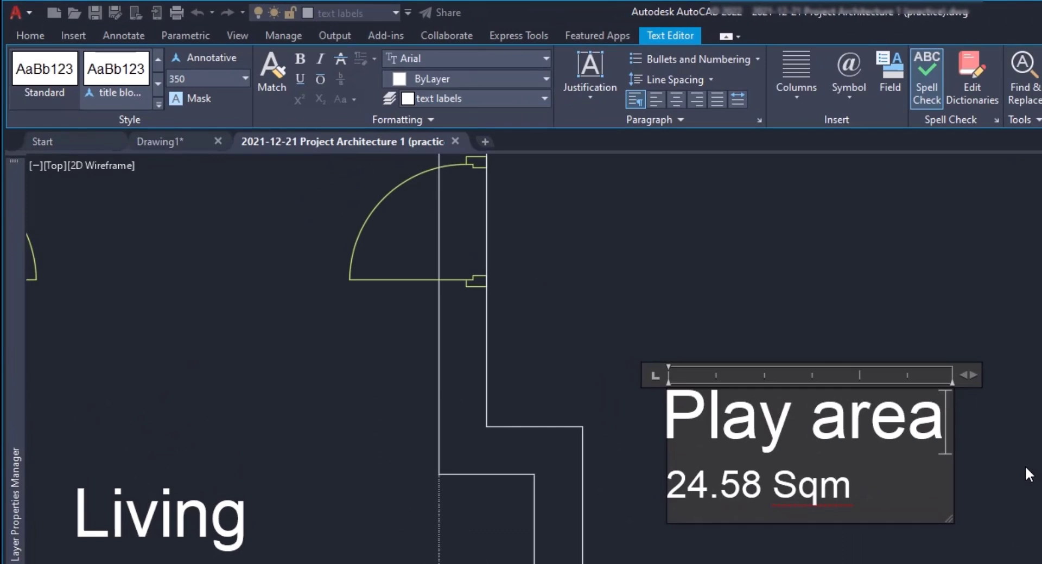
mouse_move(833, 549)
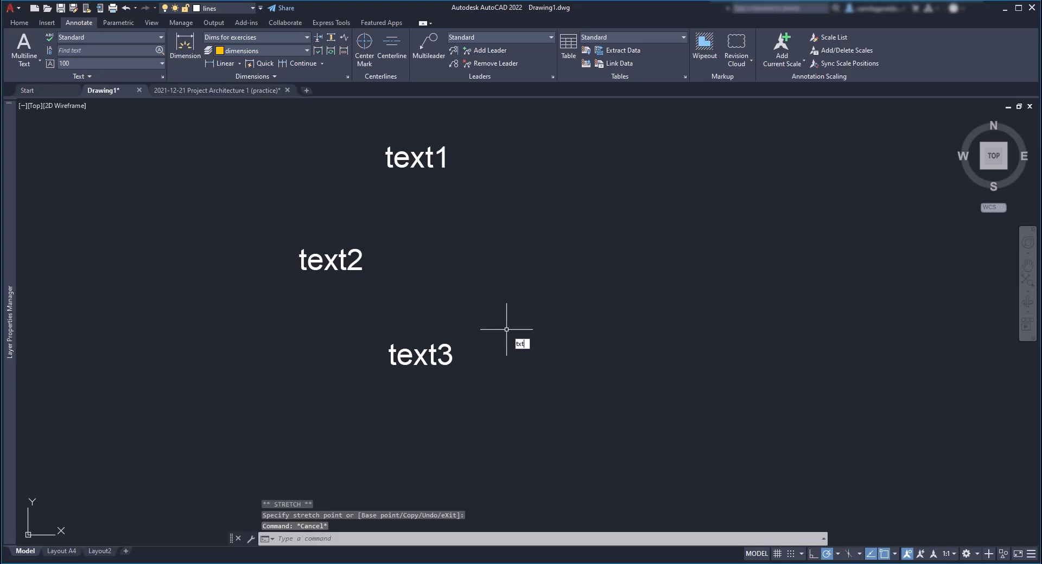
- Convert text1, text2 and text3 into one MText with TXT2MTXT and verify it in the editor
type("TXT")
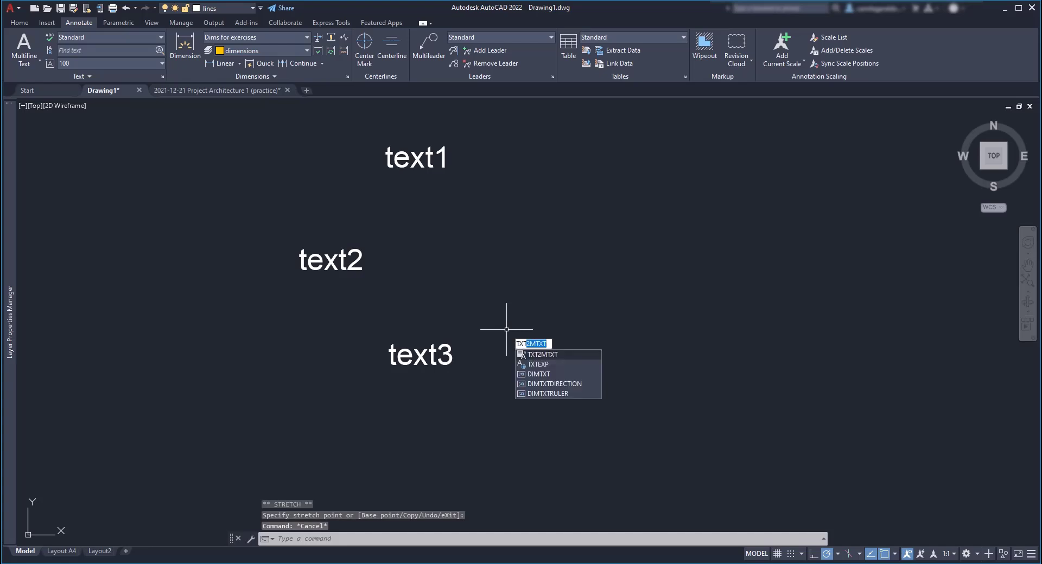
left_click(542, 355)
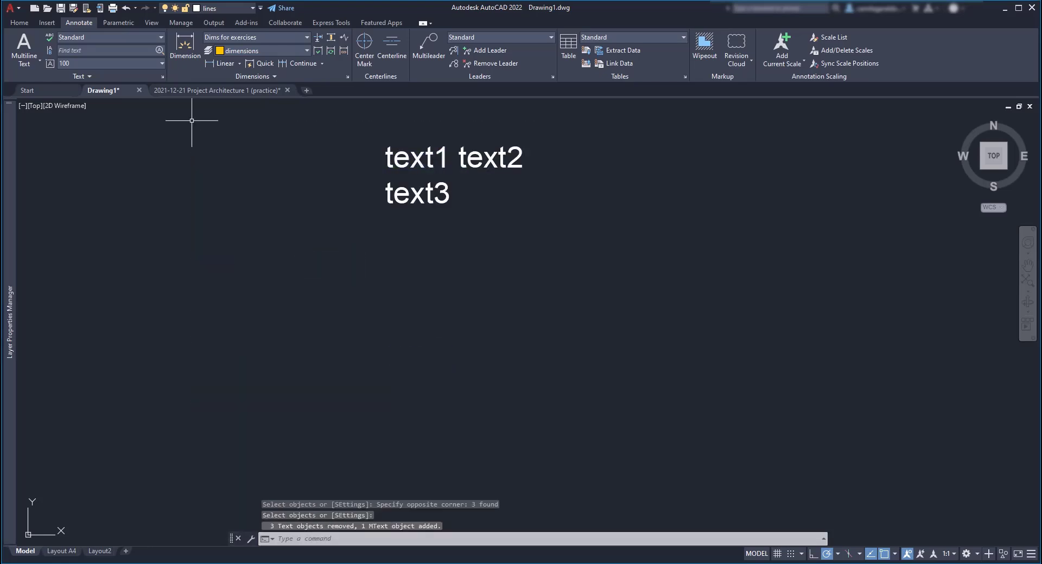
double_click(440, 174)
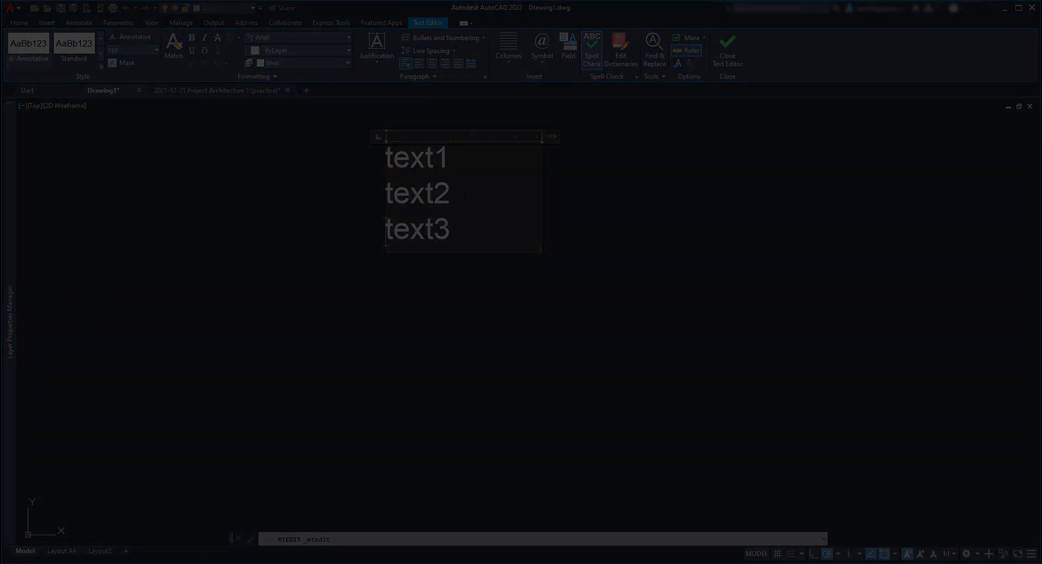
left_click(217, 91)
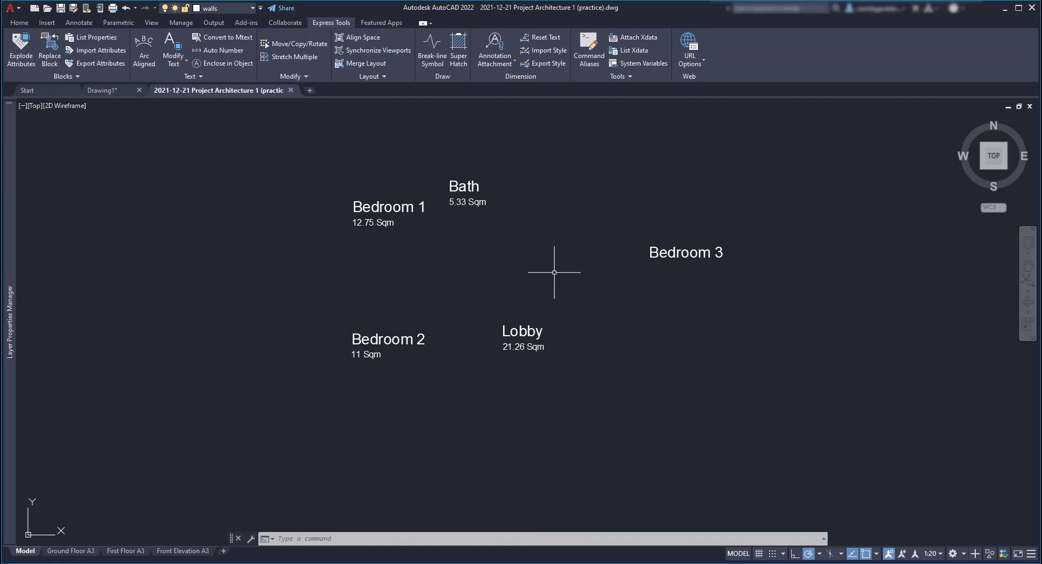
- Move the room area labels down below their room names with the M command
type("M")
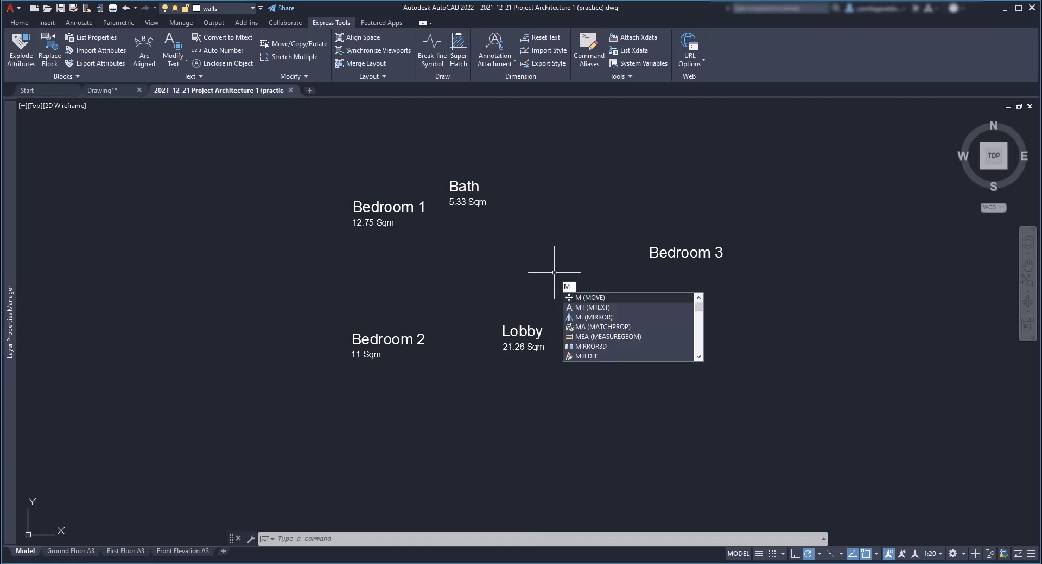
left_click(467, 202)
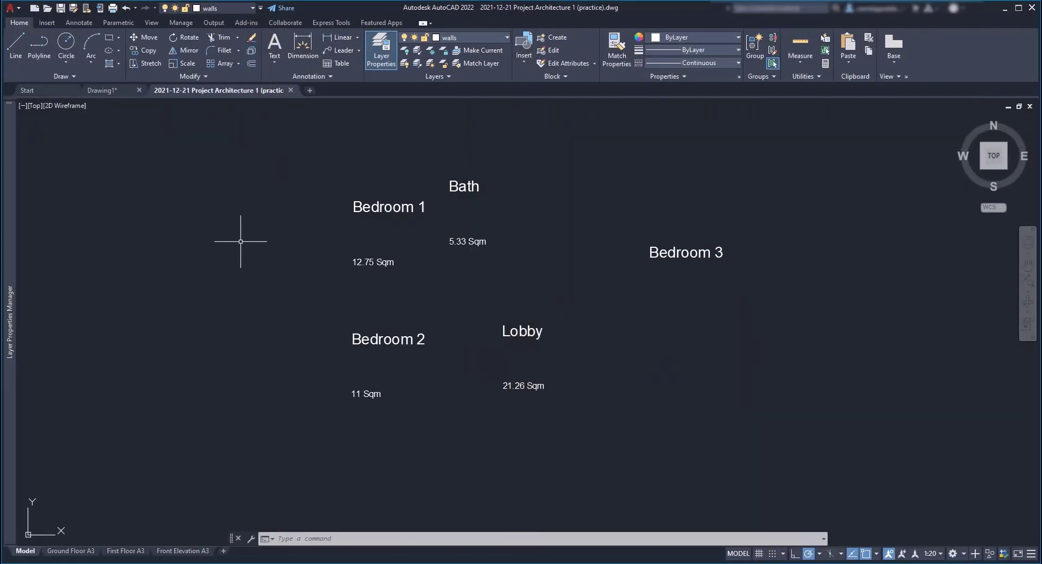
left_click(331, 23)
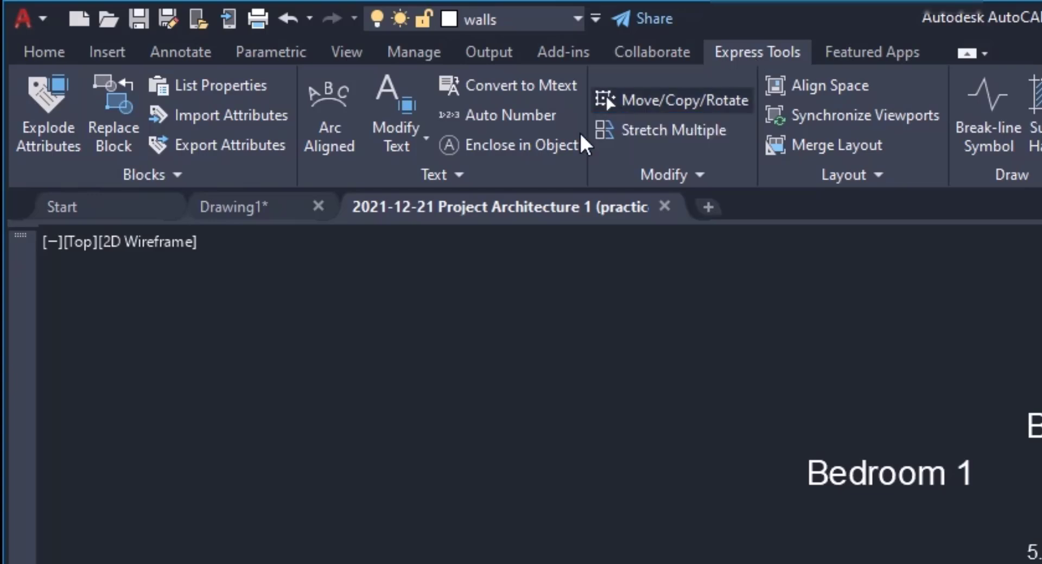
mouse_move(560, 158)
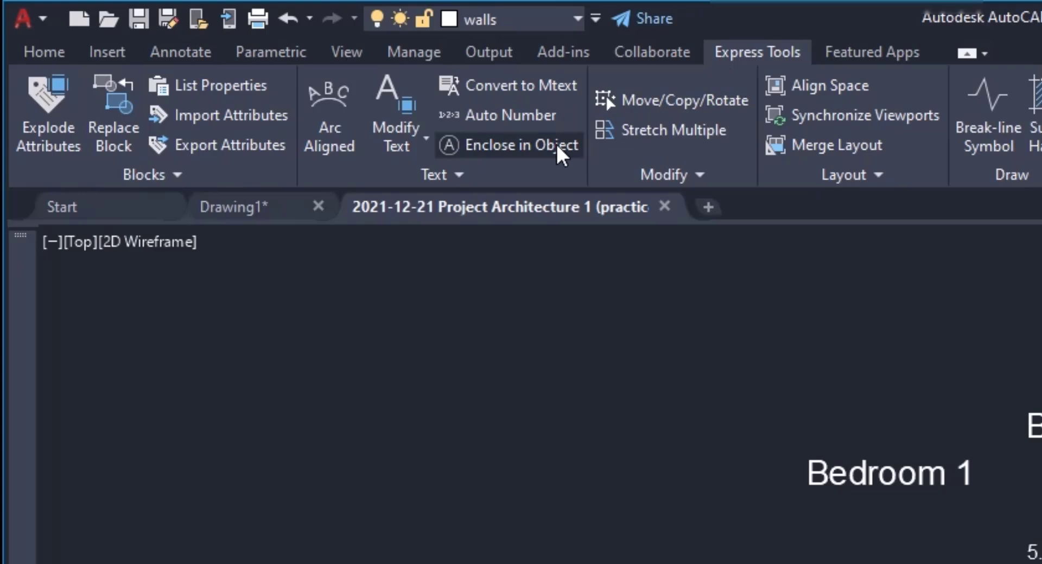
mouse_move(717, 231)
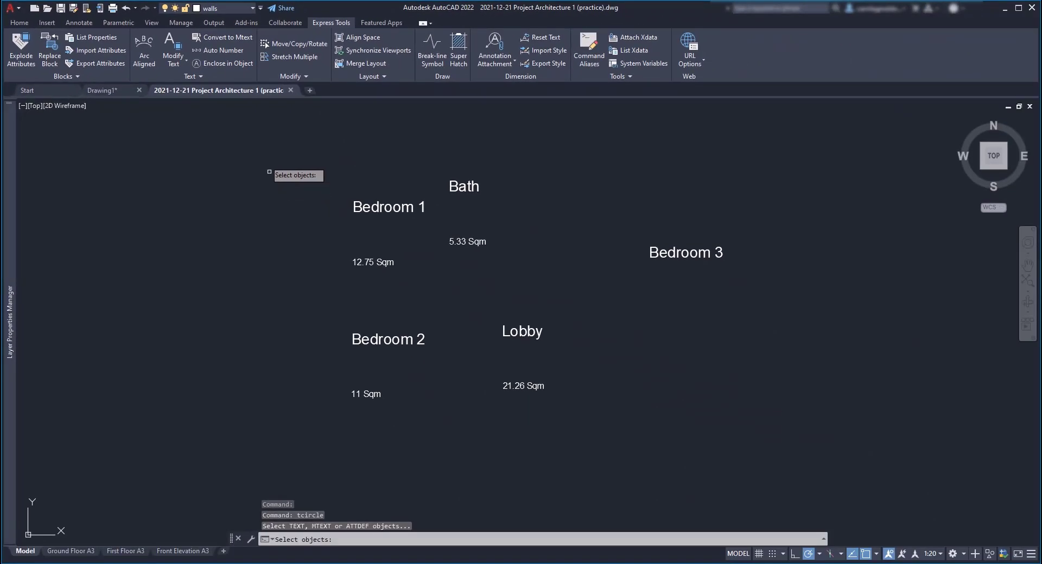
- Window-select the nine labels and enclose them in constant-size rectangles at the default offset
left_click_drag(264, 176, 833, 477)
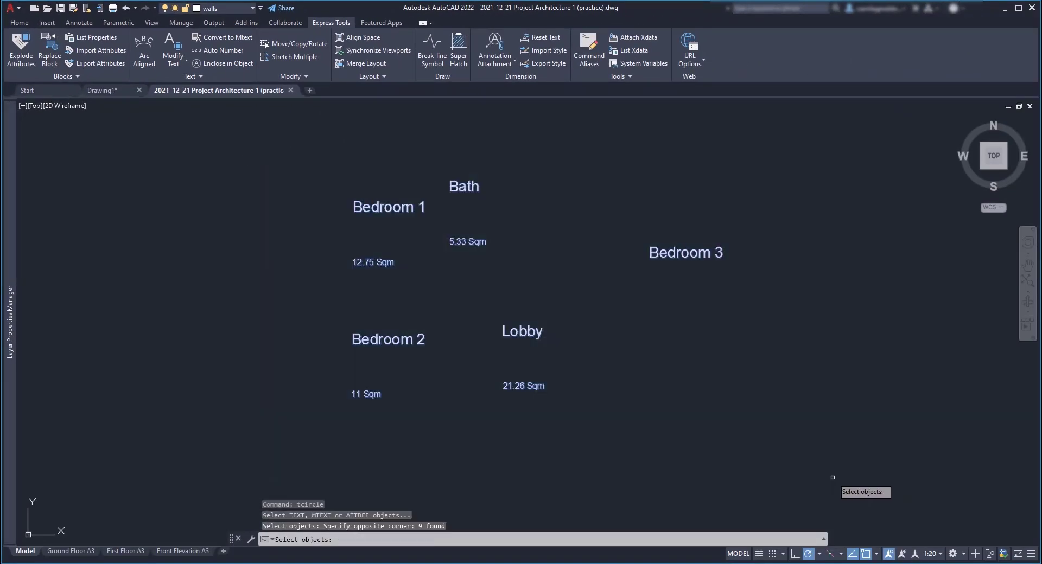
mouse_move(601, 312)
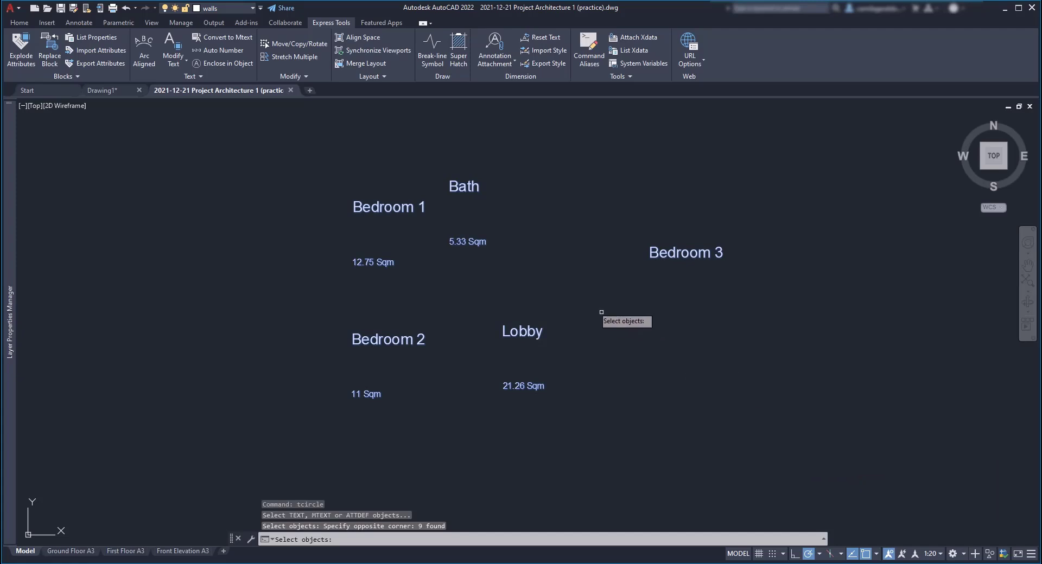
mouse_move(589, 303)
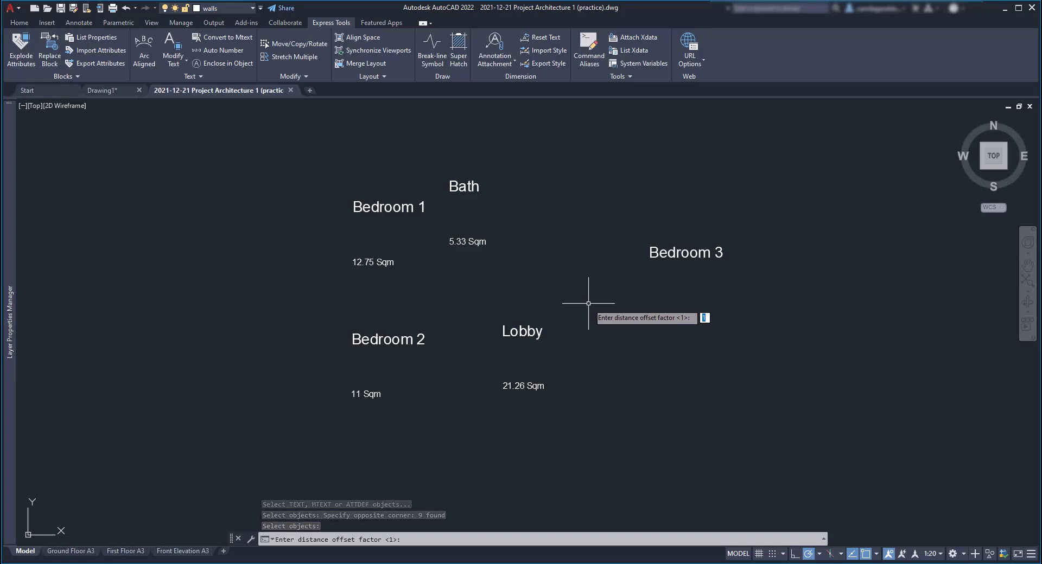
key("Enter")
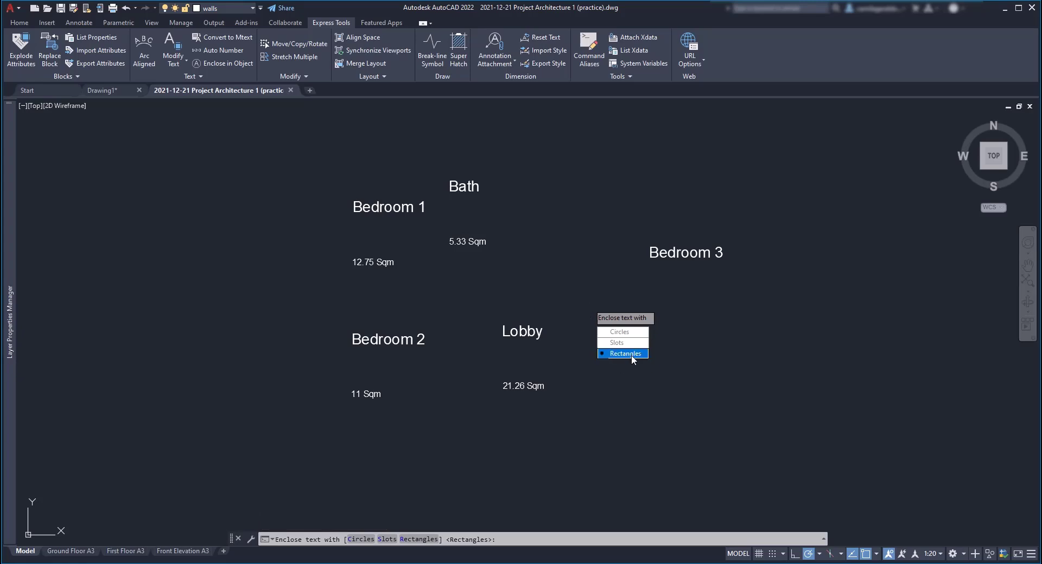
left_click(623, 353)
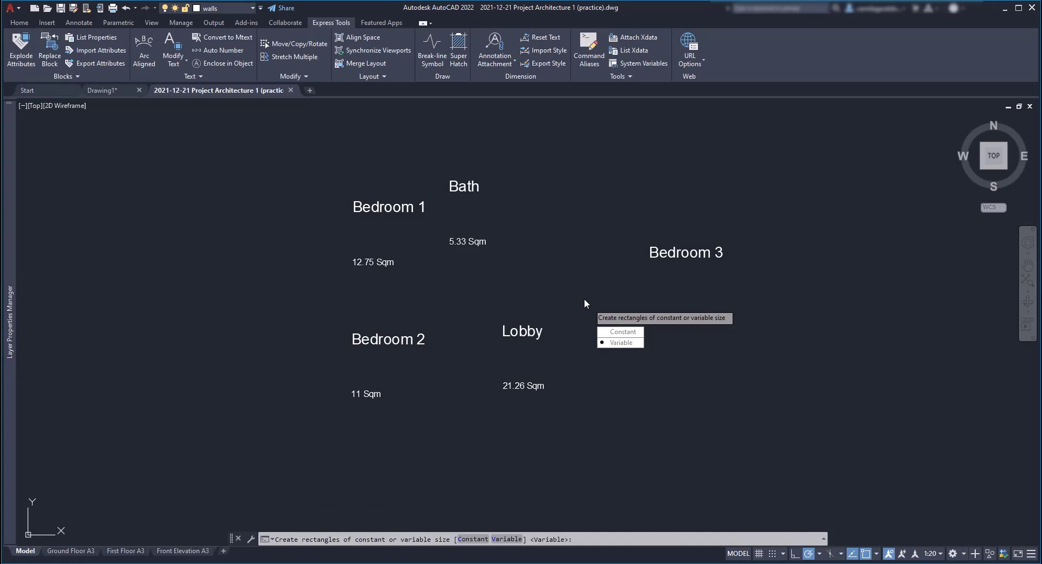
mouse_move(613, 308)
type("V")
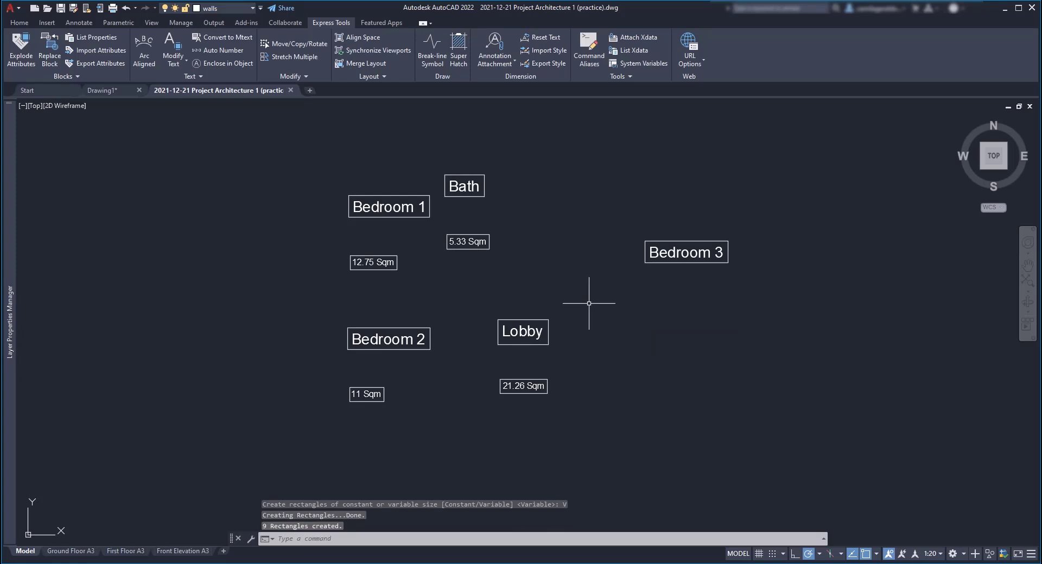
mouse_move(592, 305)
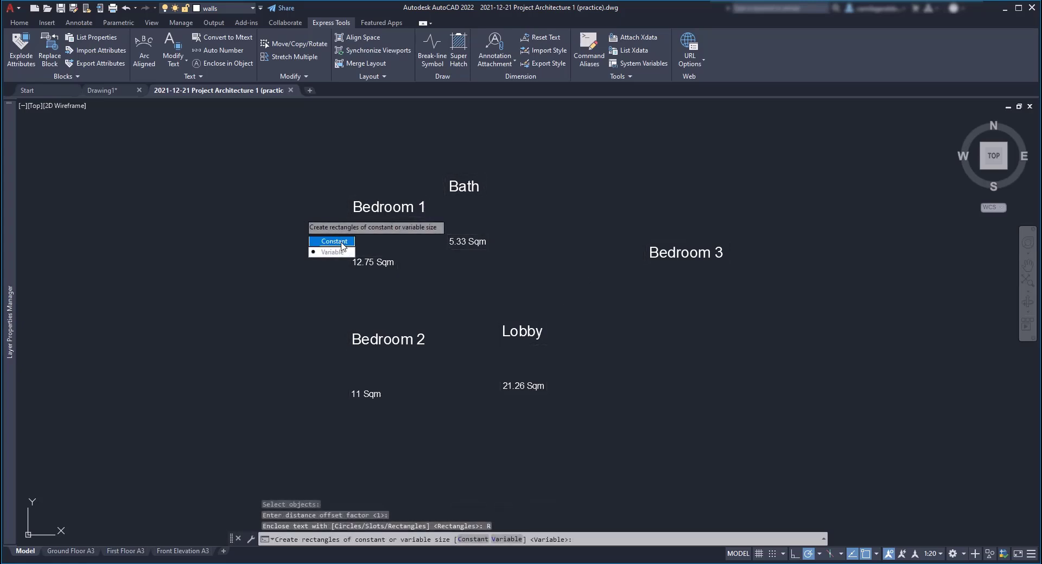
left_click(332, 241)
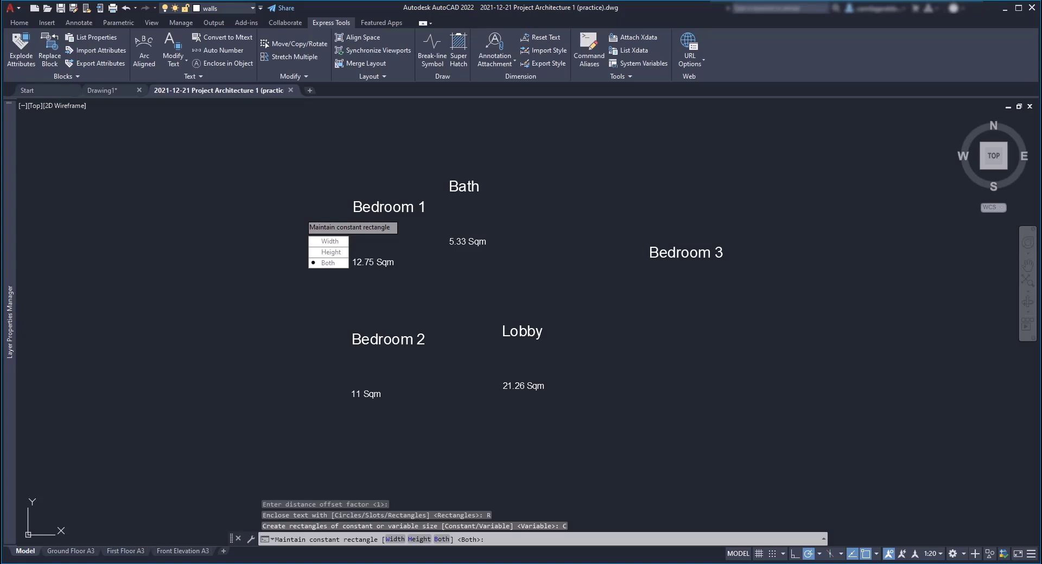
mouse_move(301, 221)
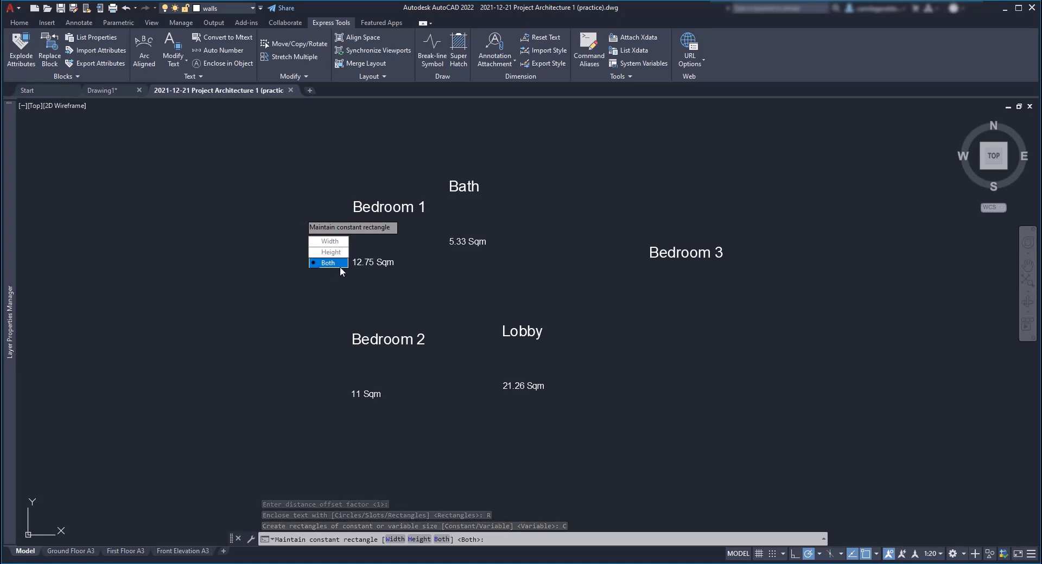
left_click(328, 263)
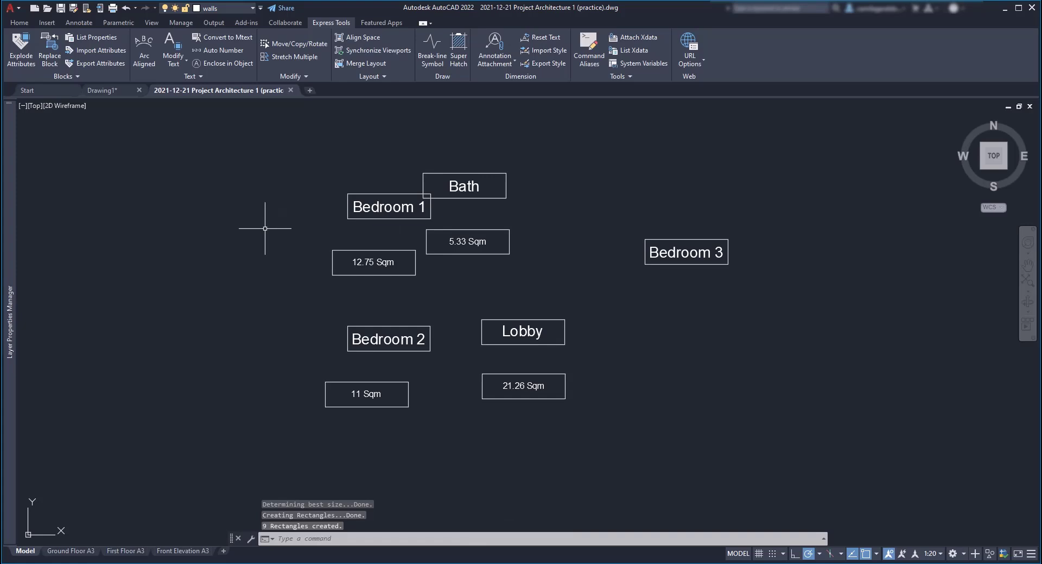
mouse_move(512, 306)
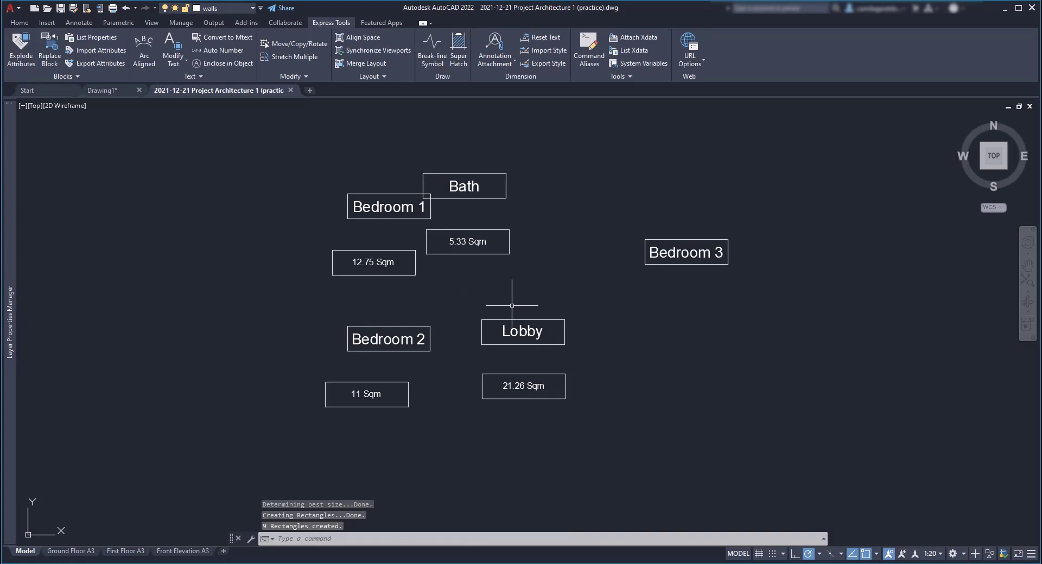
mouse_move(625, 224)
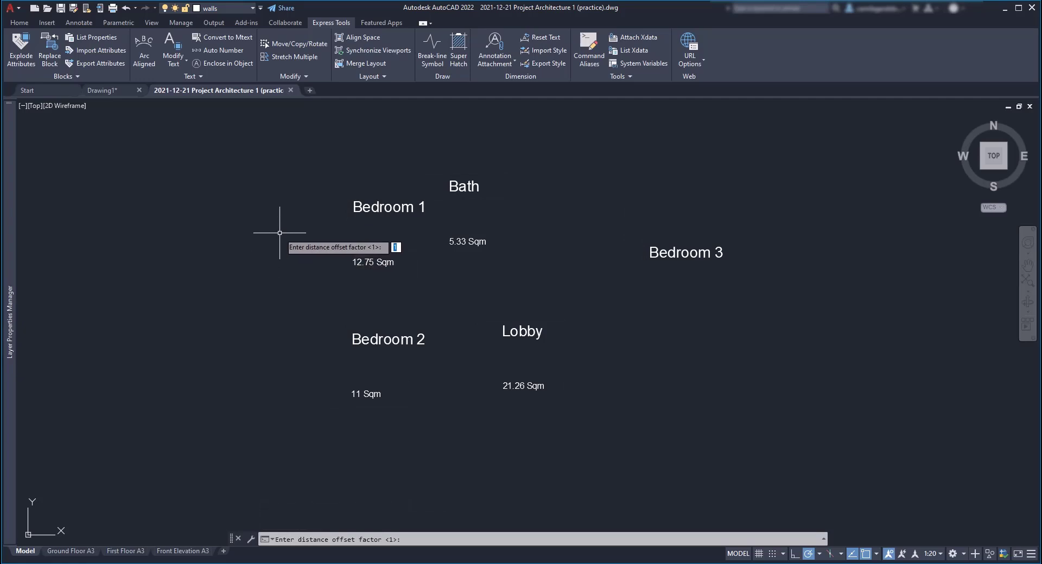
- Enclose labels with offset 5 variable rectangles, then undo and rerun Enclose in Object
type("5")
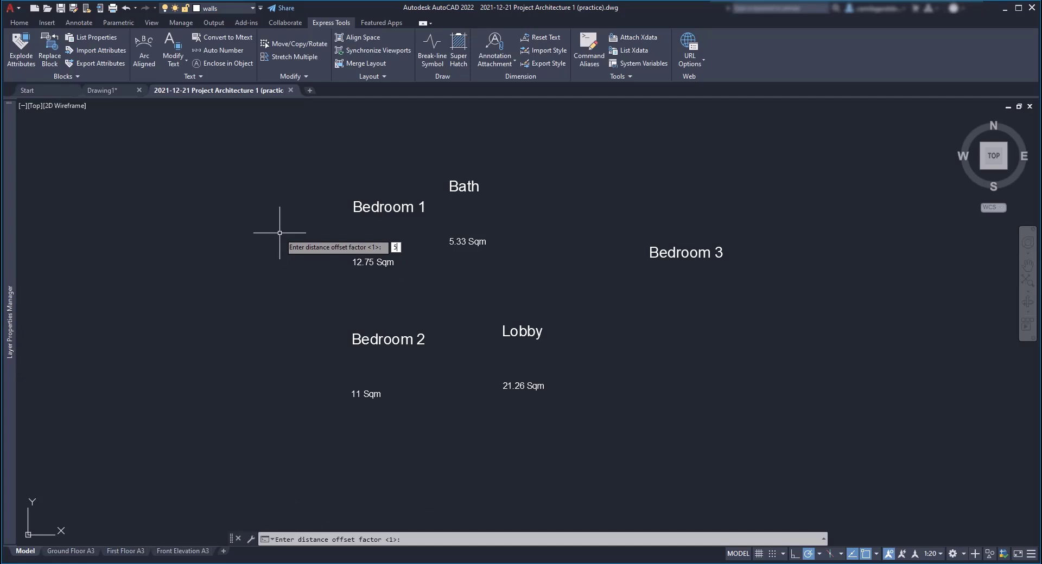
key("Enter")
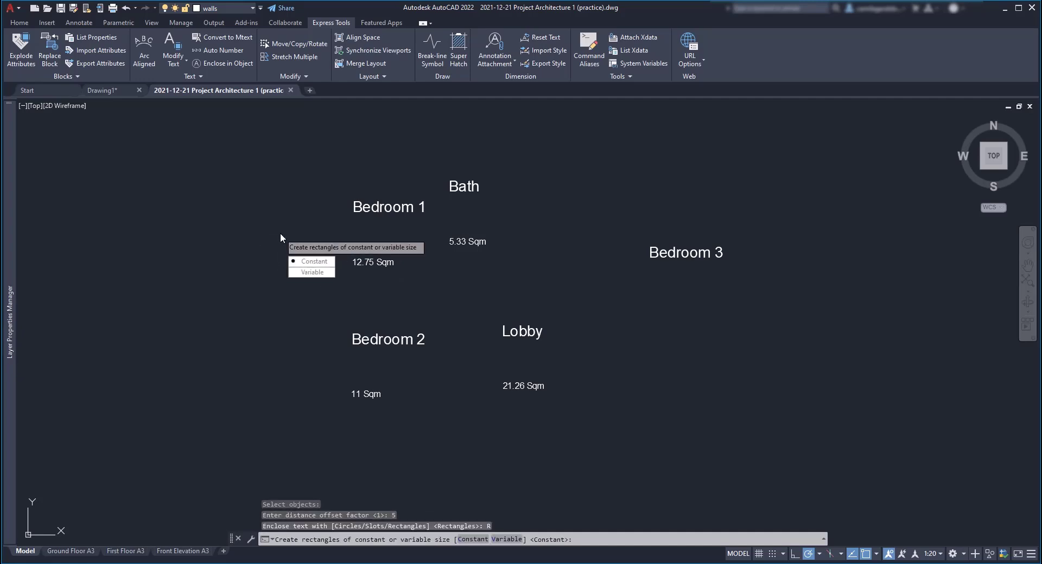
left_click(311, 272)
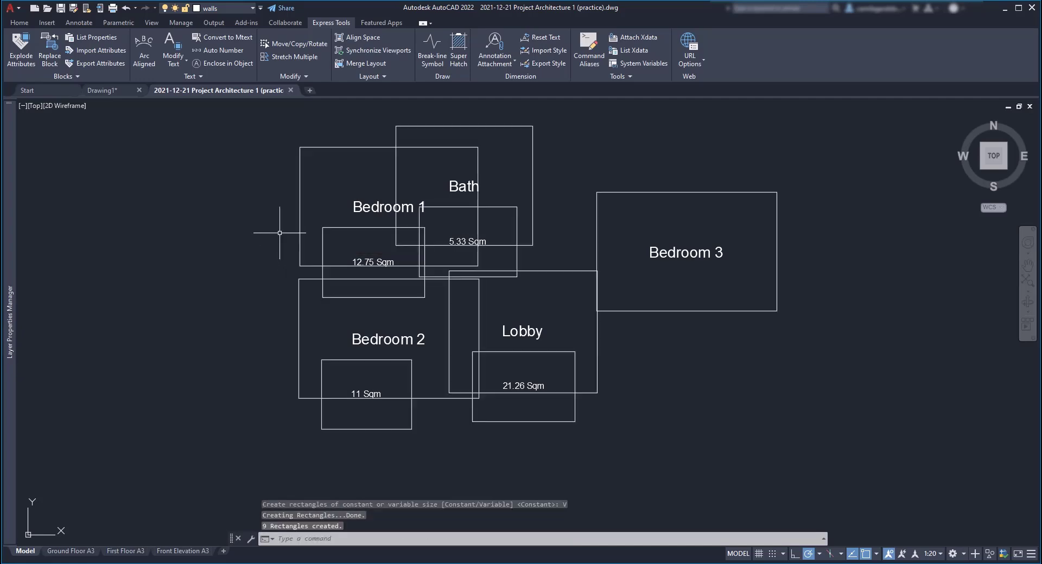
mouse_move(271, 239)
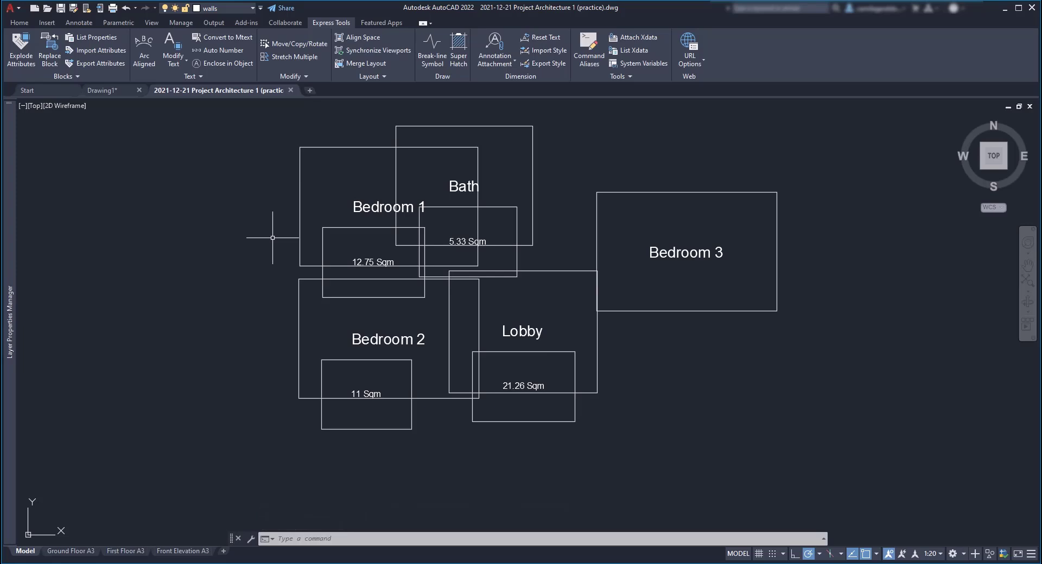
key("ctrl+z")
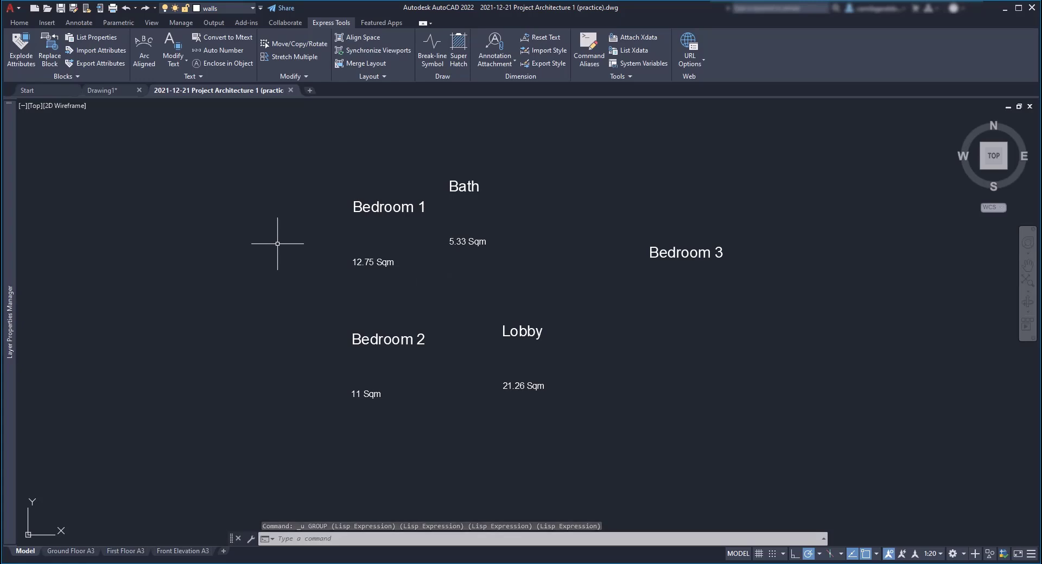
left_click(227, 62)
type("1")
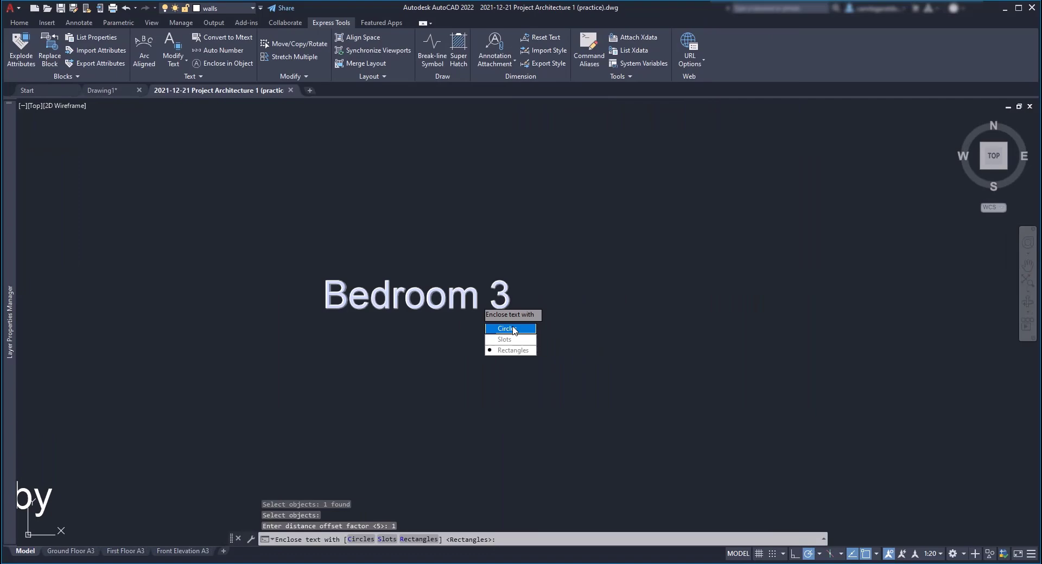
- Choose Slots as the enclosing shape for the Bedroom 3 label
left_click(510, 329)
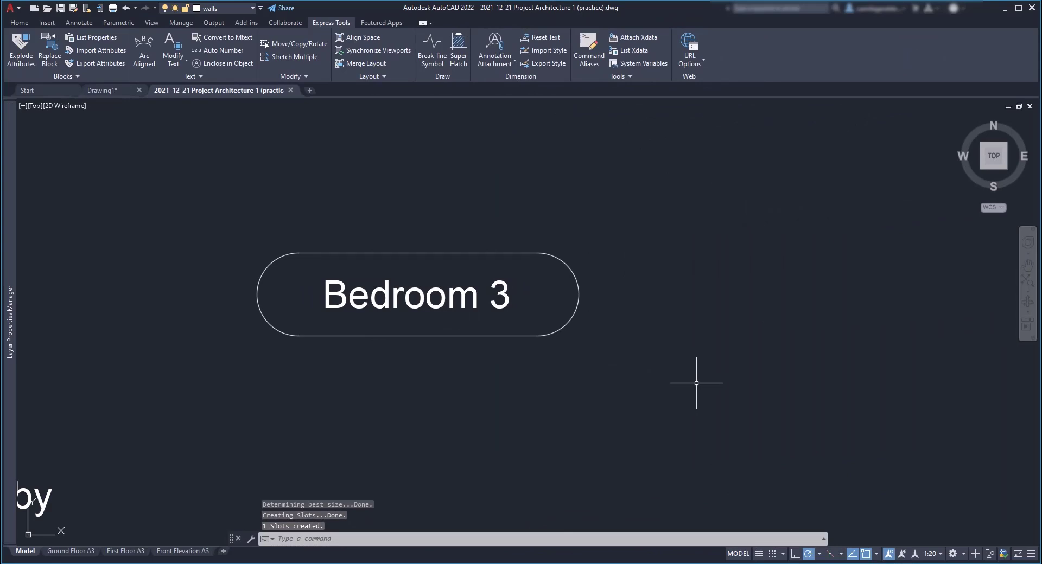
mouse_move(694, 376)
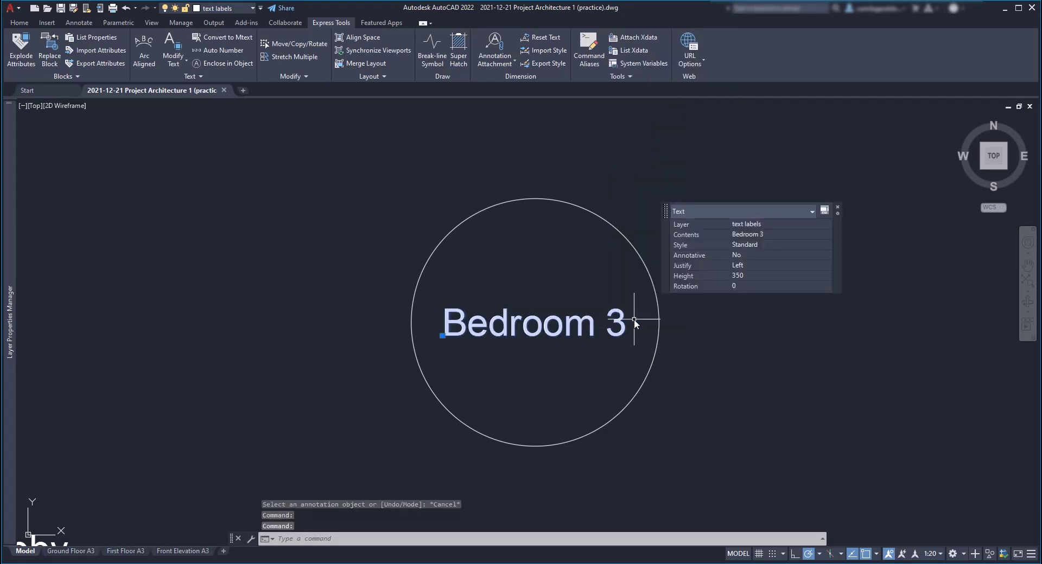
- Set the Bedroom 3 label's text height to 800 and return to the Home tools
left_click(771, 275)
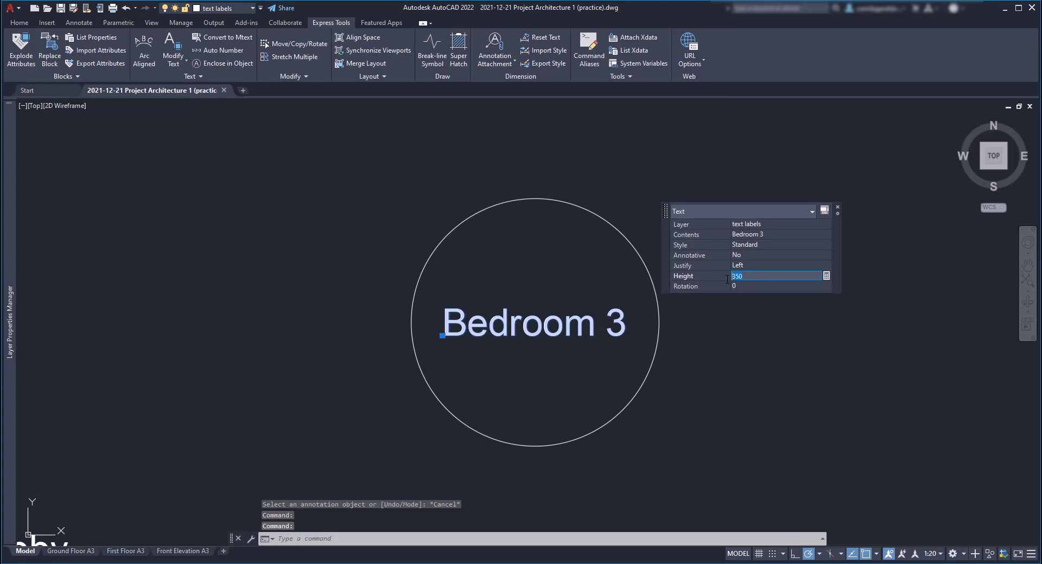
type("800")
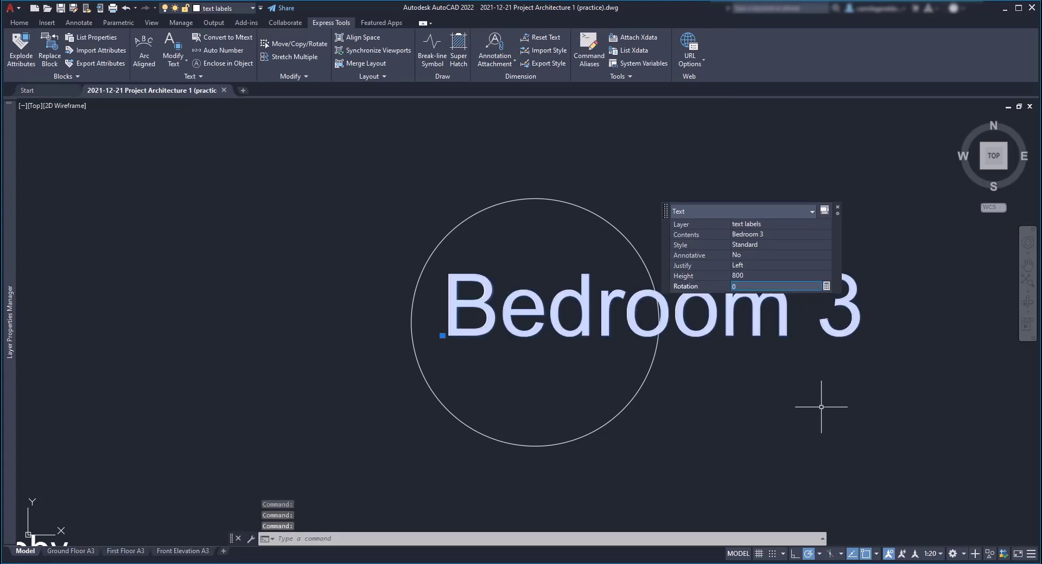
mouse_move(838, 209)
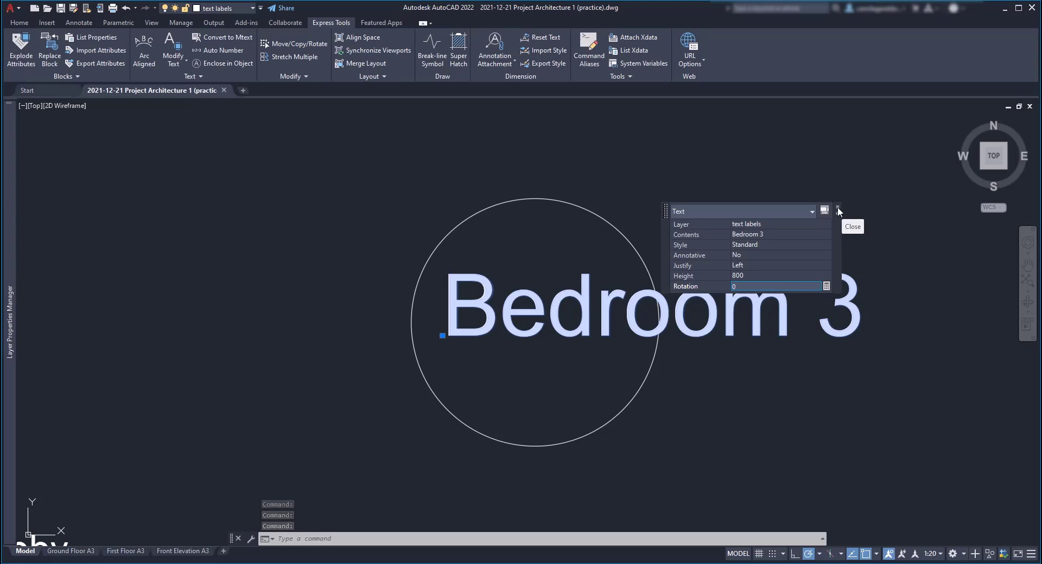
left_click(837, 208)
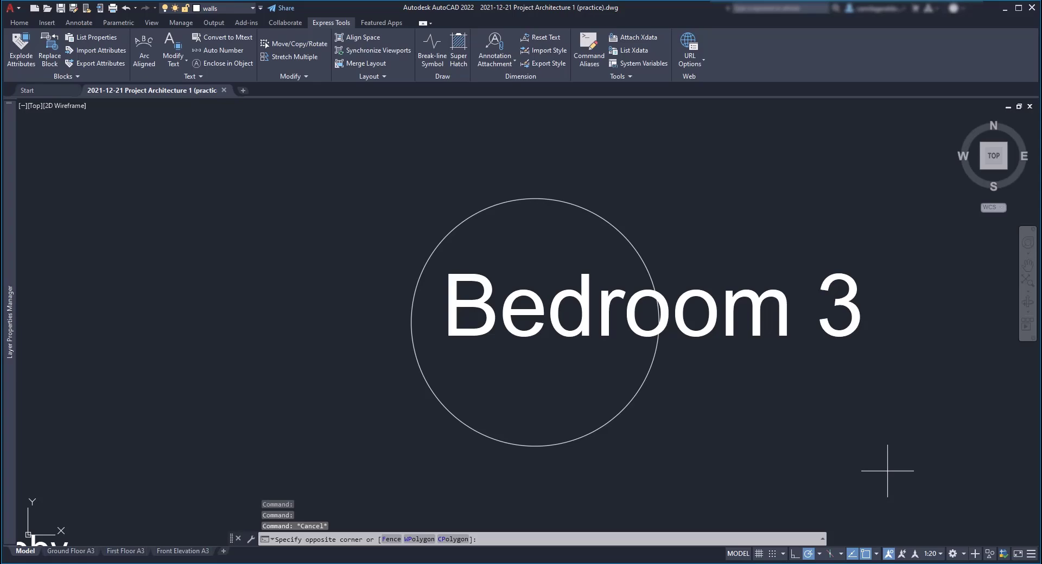
left_click(19, 23)
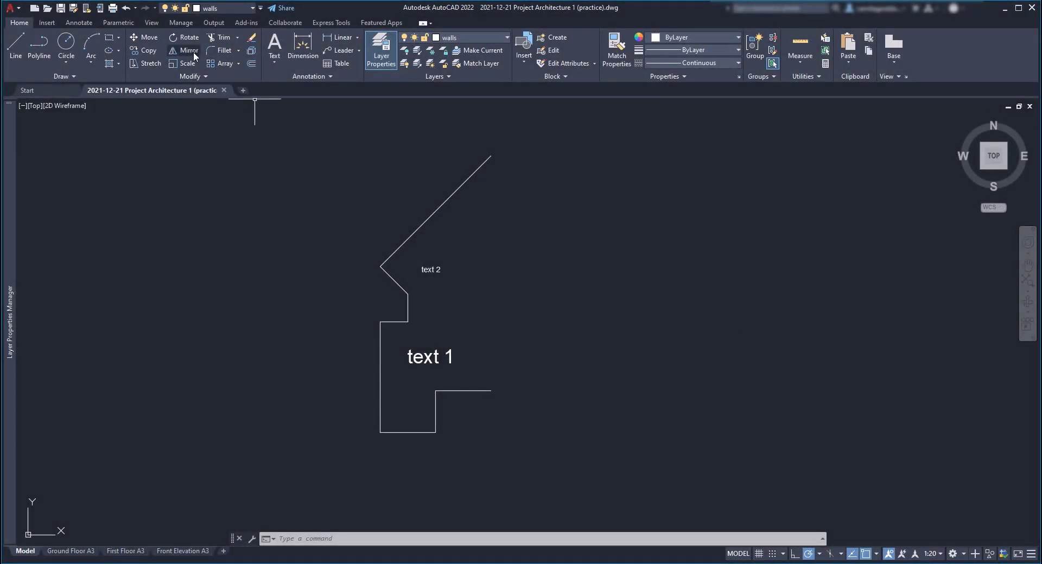
- Mirror the half-house outline and labels about a picked axis, keeping the originals
left_click(183, 50)
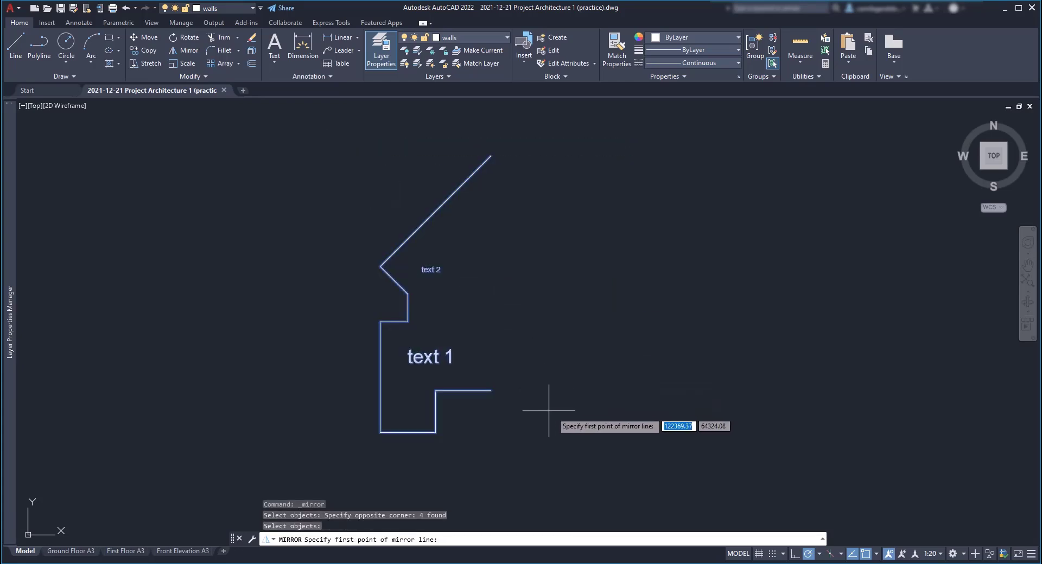
left_click(548, 411)
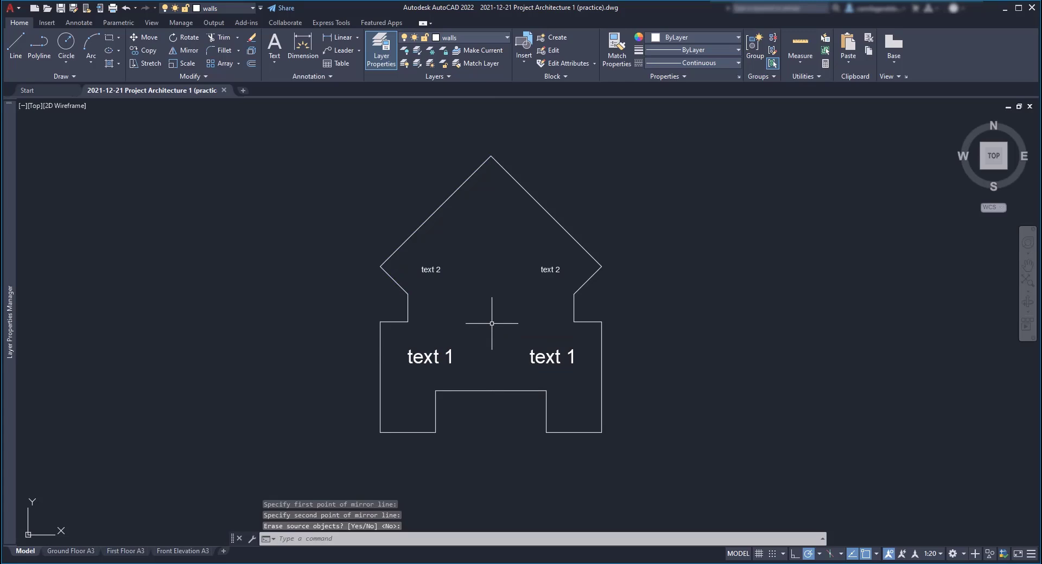
mouse_move(497, 339)
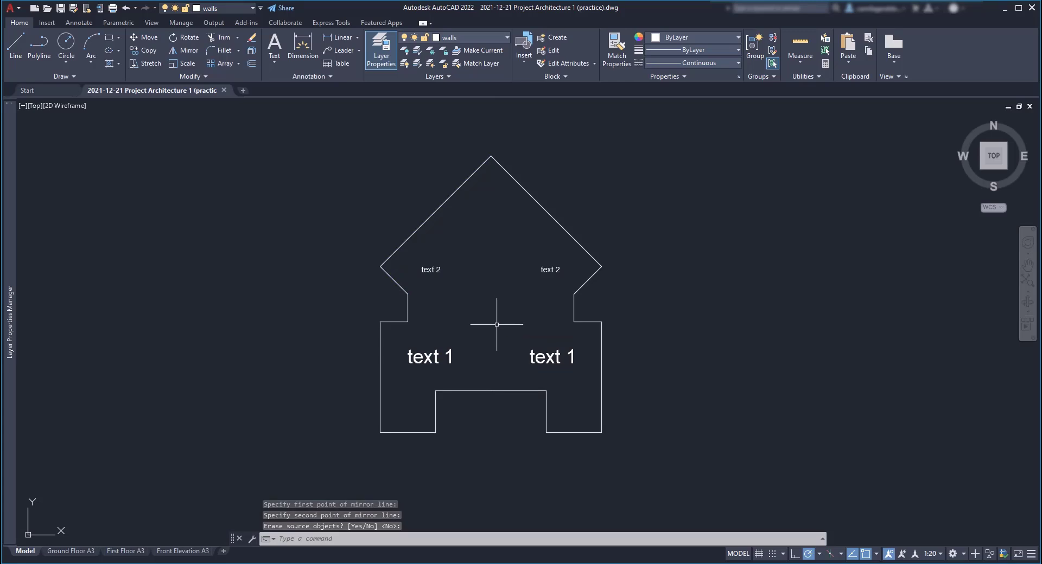
mouse_move(500, 349)
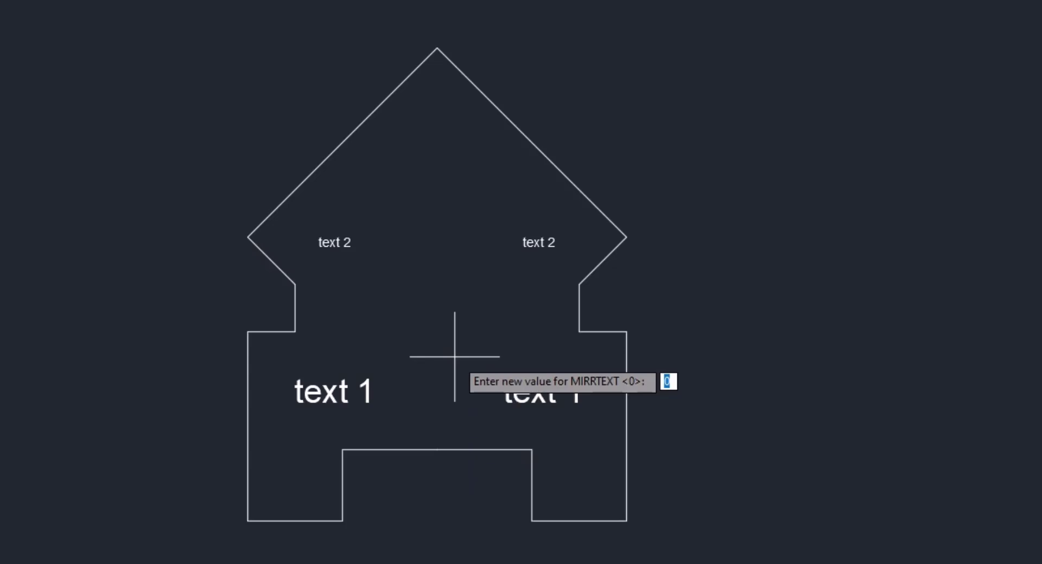
- Set MIRRTEXT to 1 and mirror the second half-house so its labels read reversed
type("1")
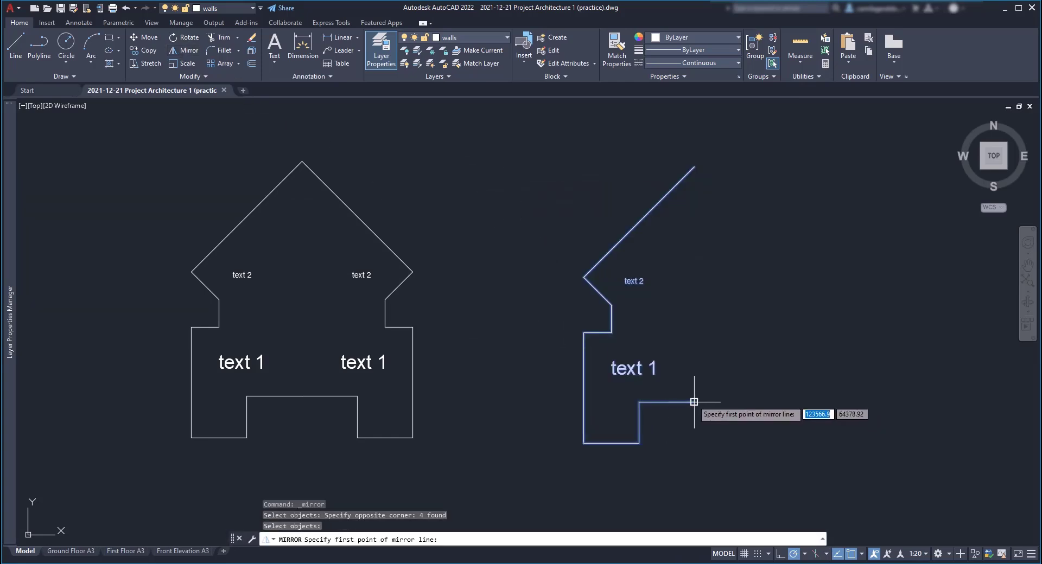
left_click(694, 403)
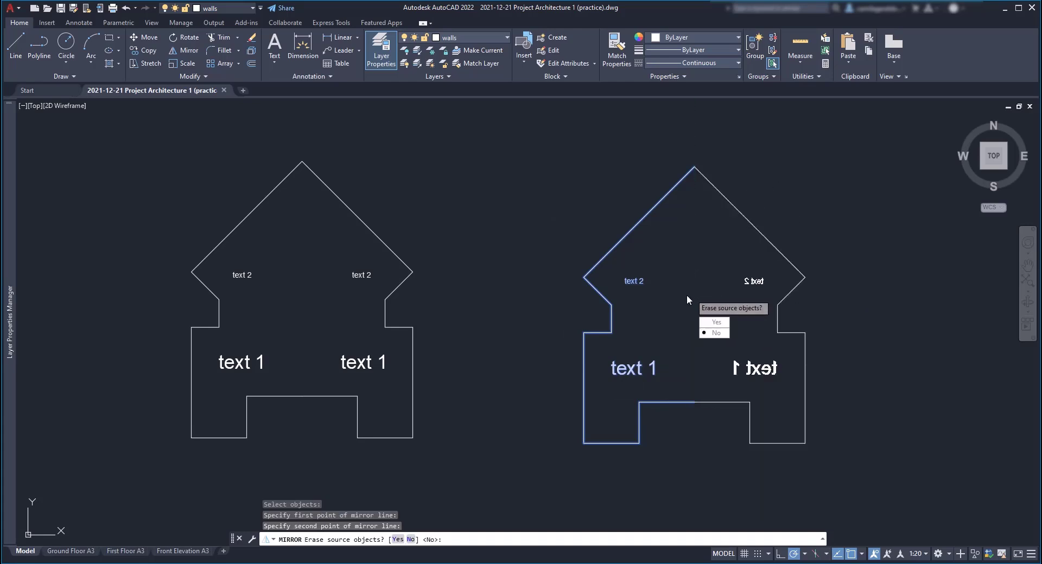
left_click(714, 333)
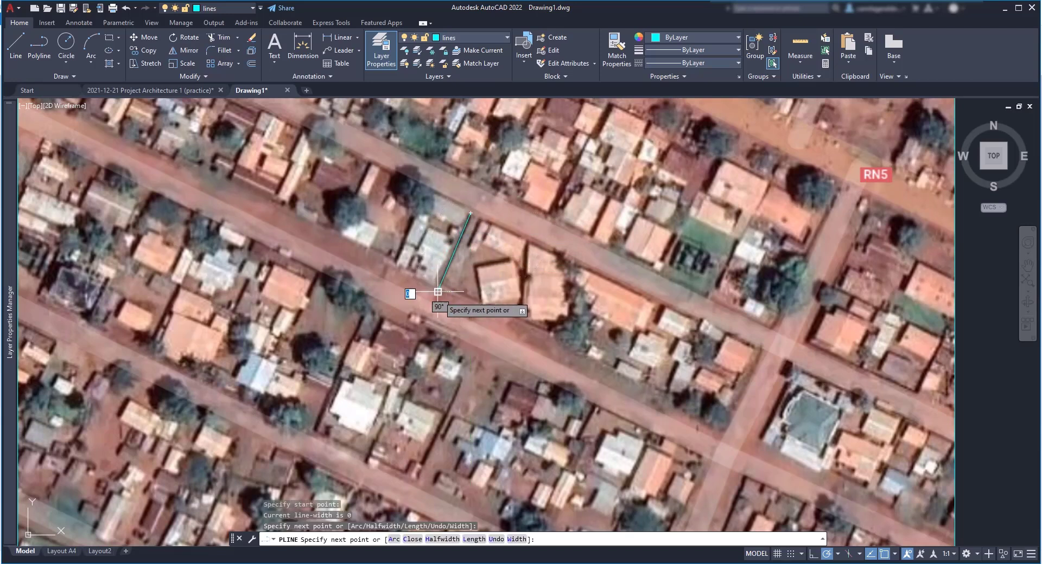
- Add another corner to the plot-boundary polyline traced over the aerial photo
left_click(725, 429)
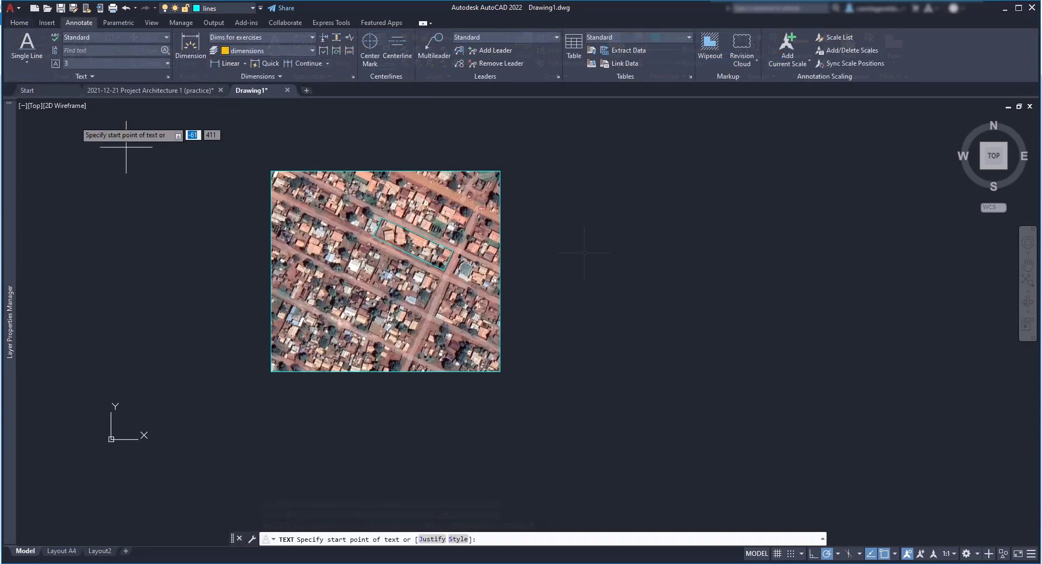
- Place single-line text at height 2 reading 'Area of the terrain:' and start Insert Field
left_click(562, 238)
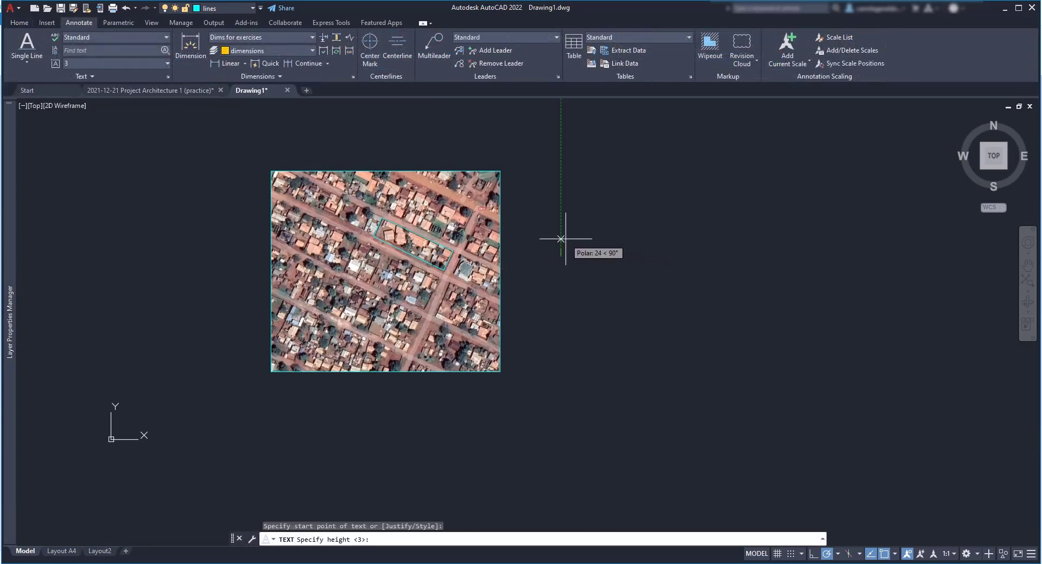
type("2")
type("Area of the terrain:")
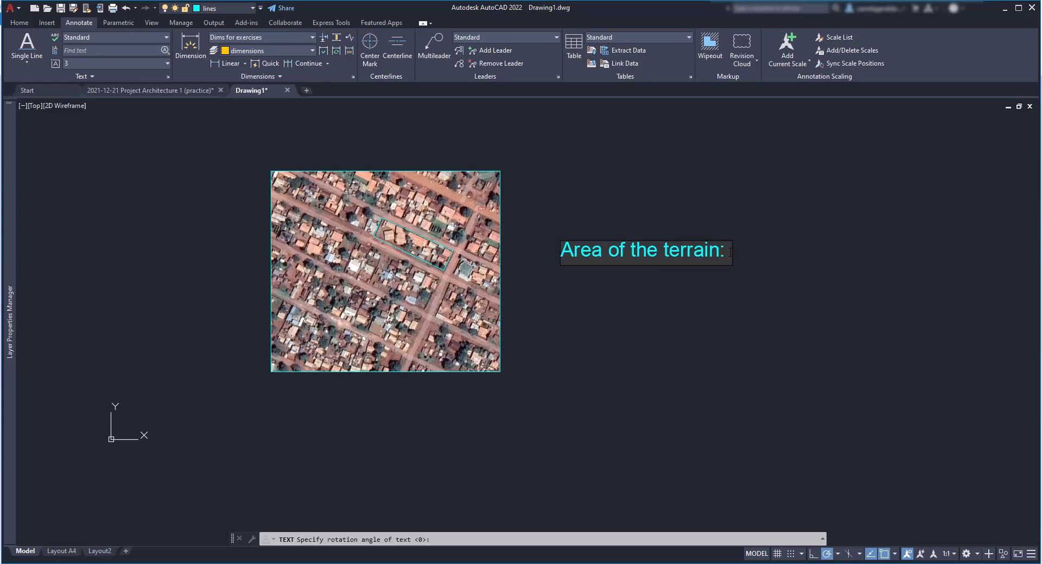
right_click(730, 251)
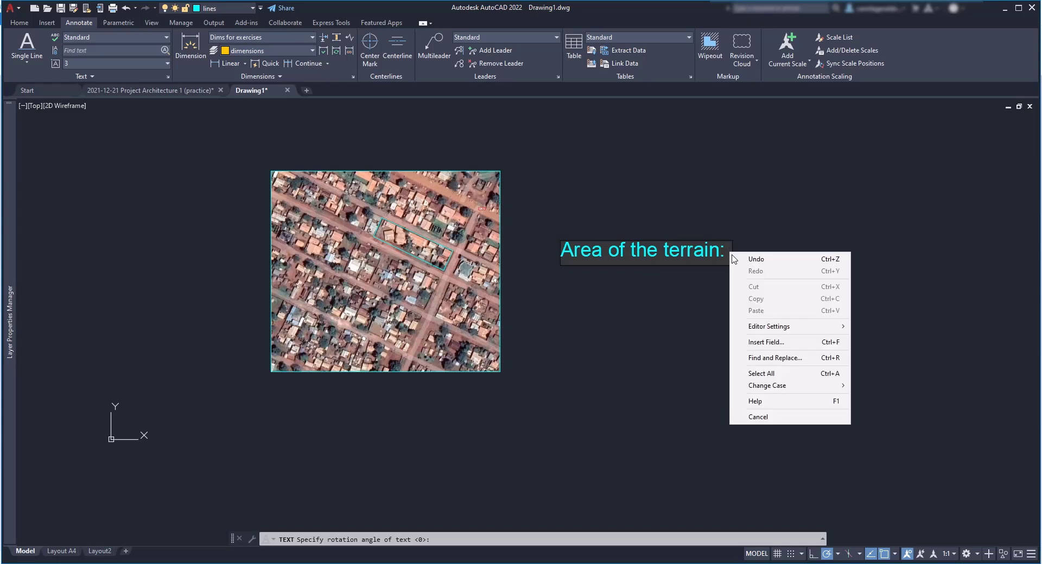
left_click(766, 342)
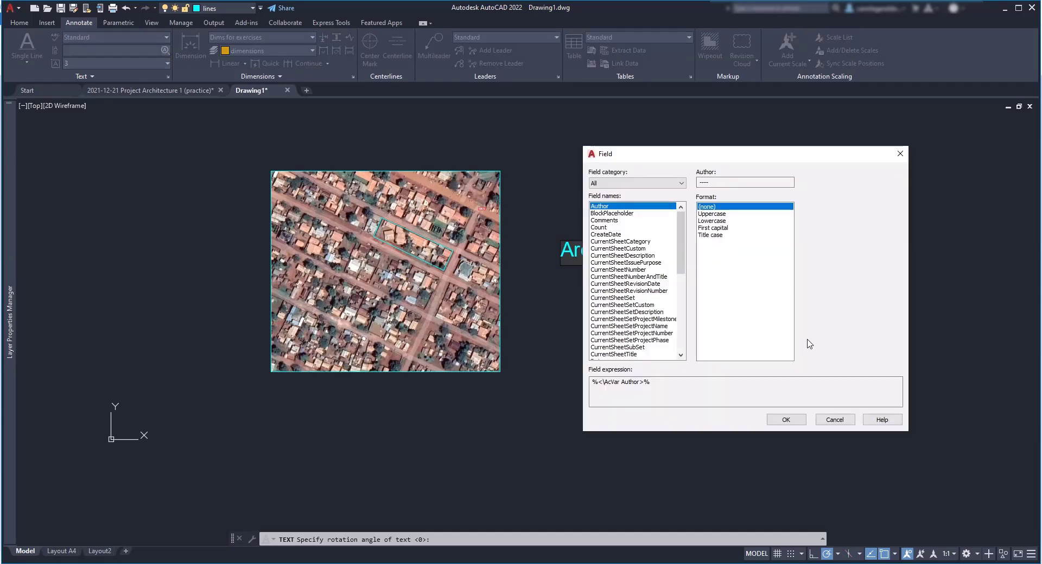
mouse_move(675, 243)
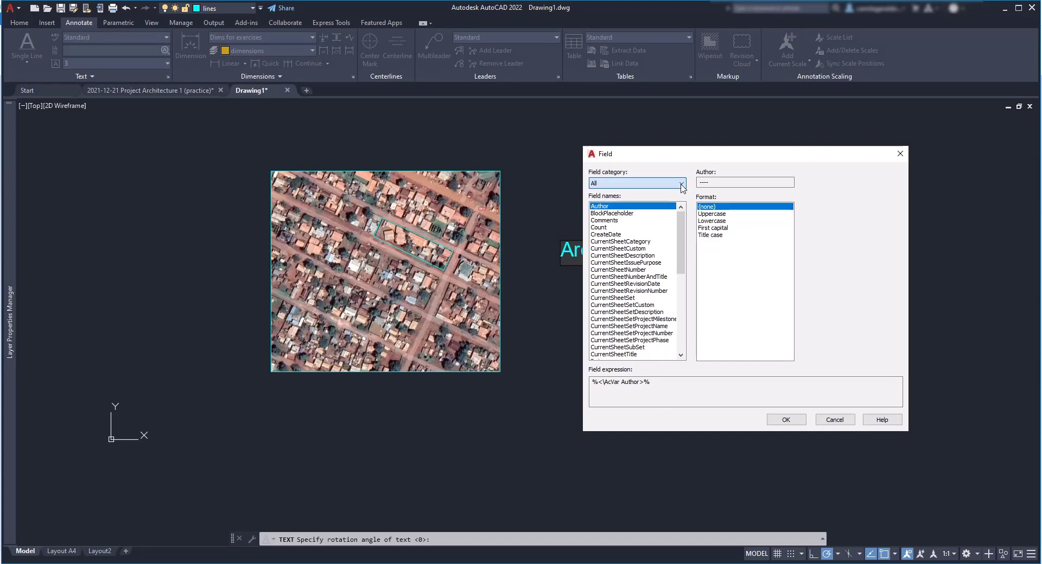
- Choose an Object field in the Objects category and link it to the boundary polyline
left_click(681, 183)
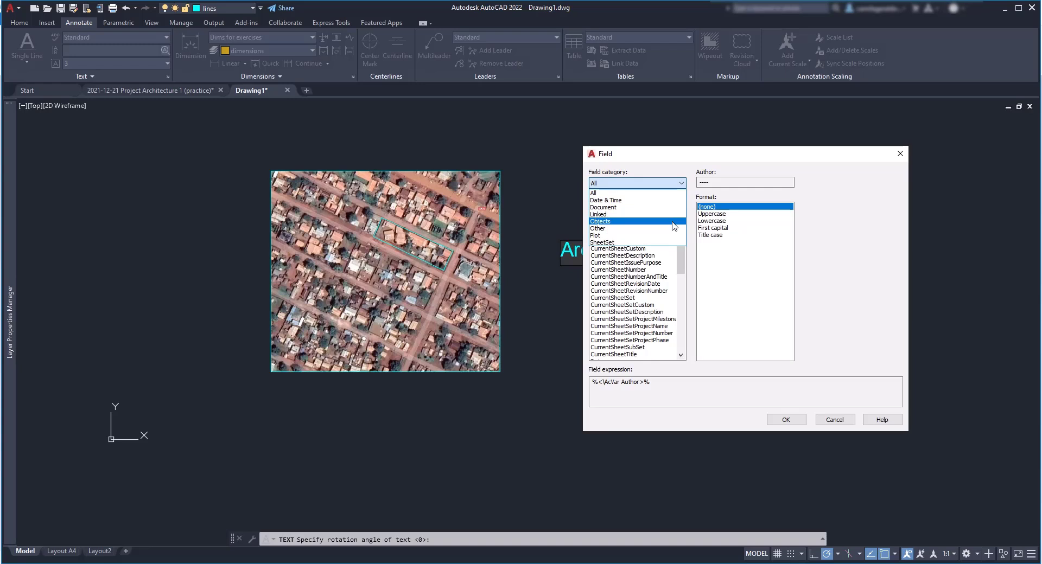
left_click(600, 221)
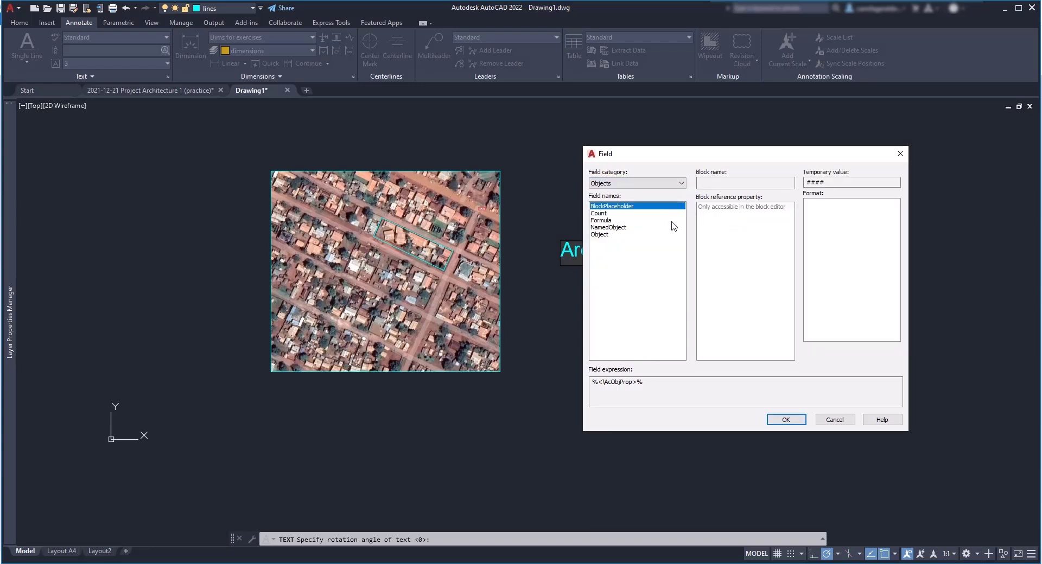
mouse_move(605, 237)
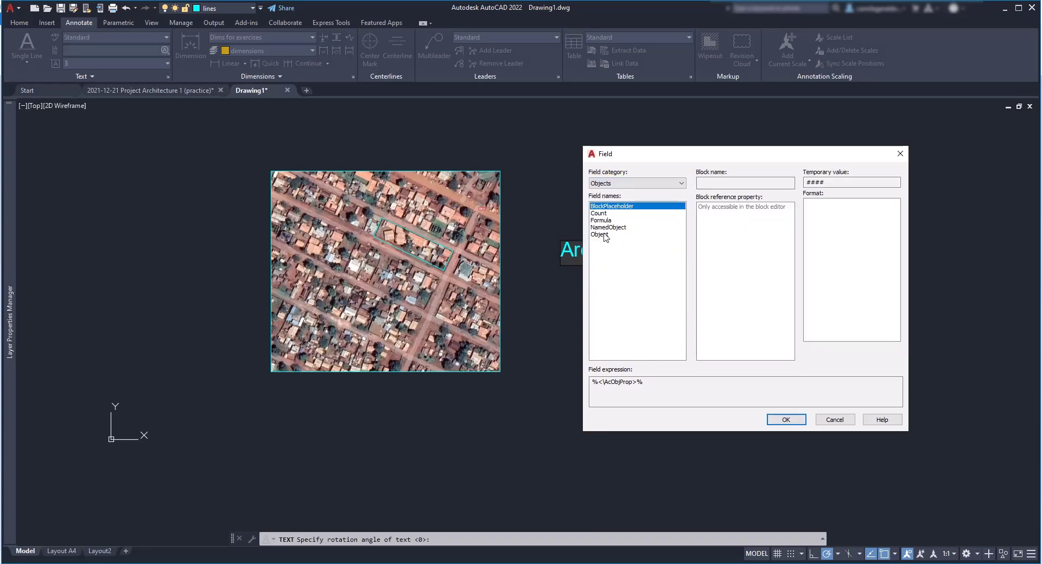
left_click(599, 234)
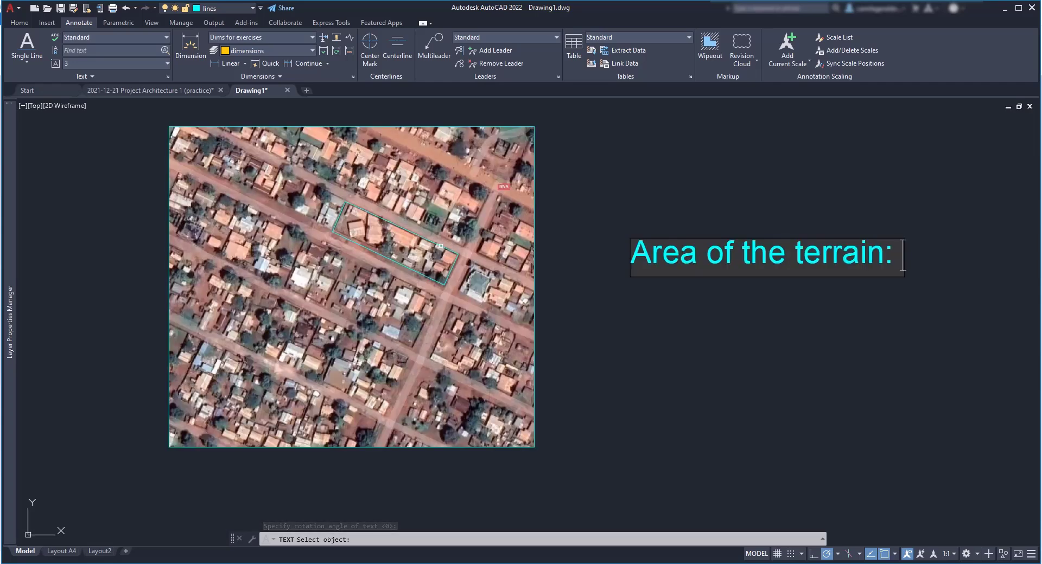
left_click(441, 245)
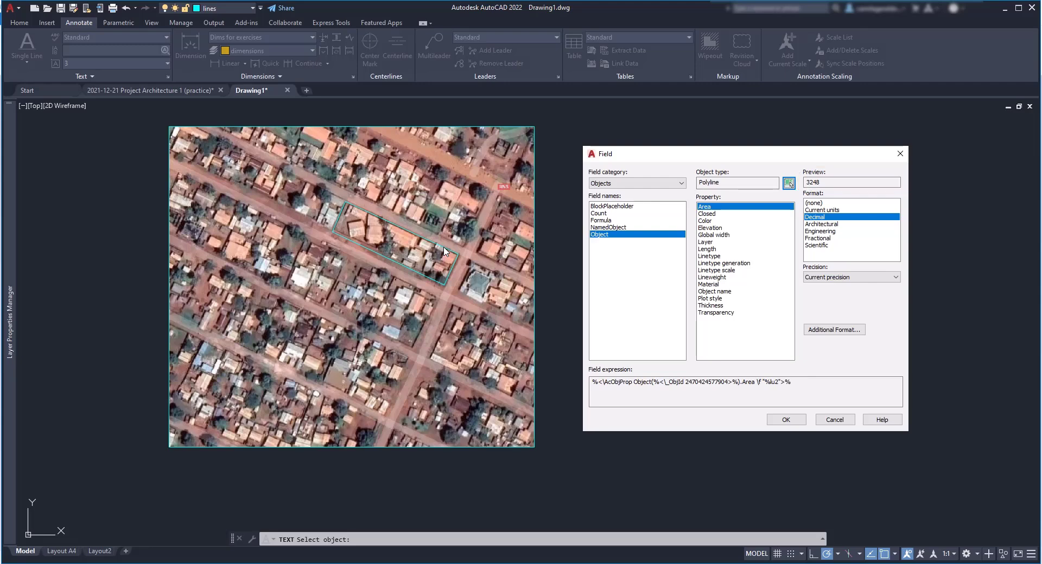
- Set the area field's precision to 0 and go to Additional Format
left_click(814, 217)
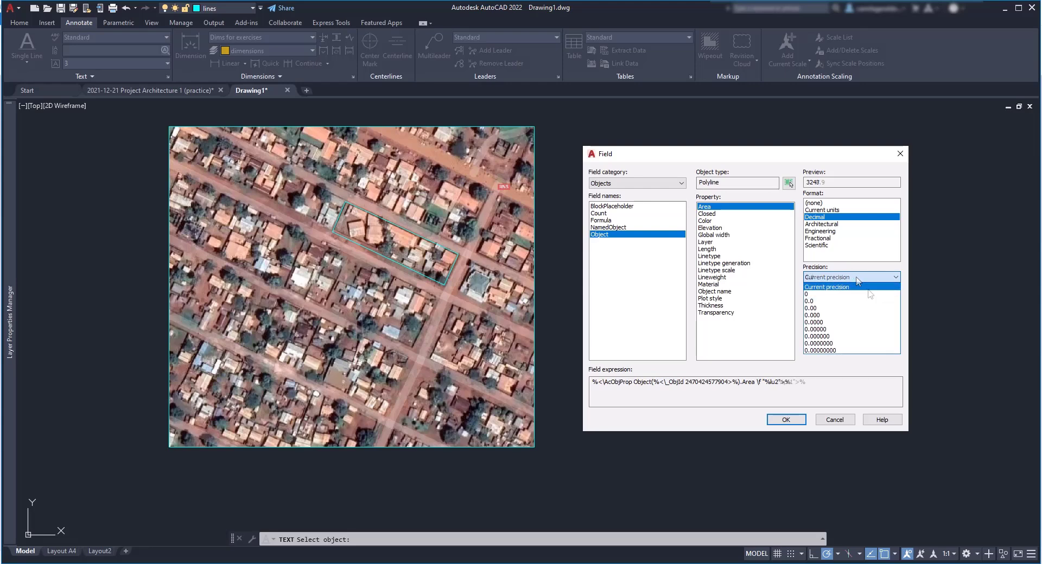
left_click(805, 294)
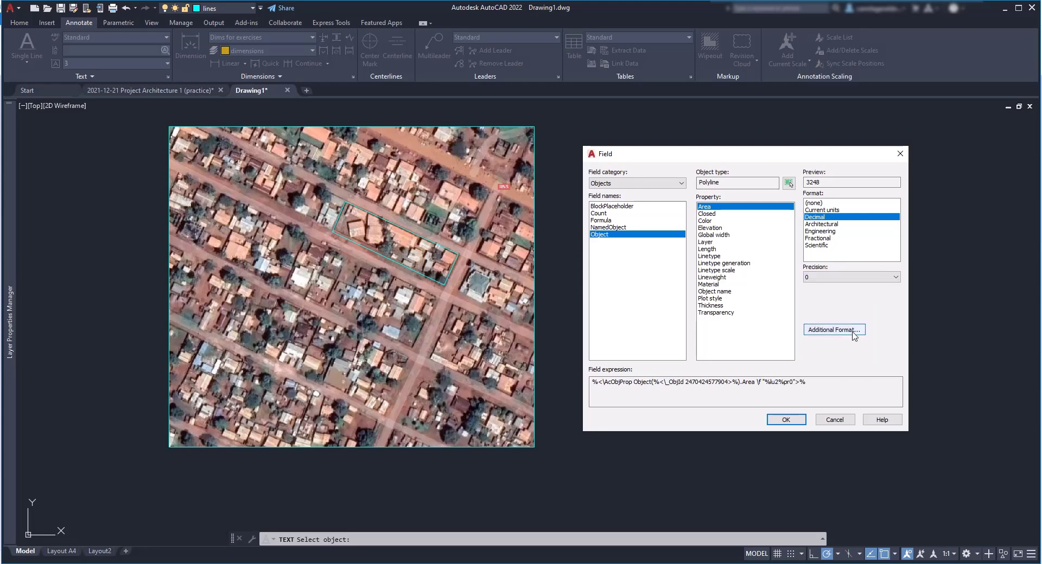
left_click(834, 329)
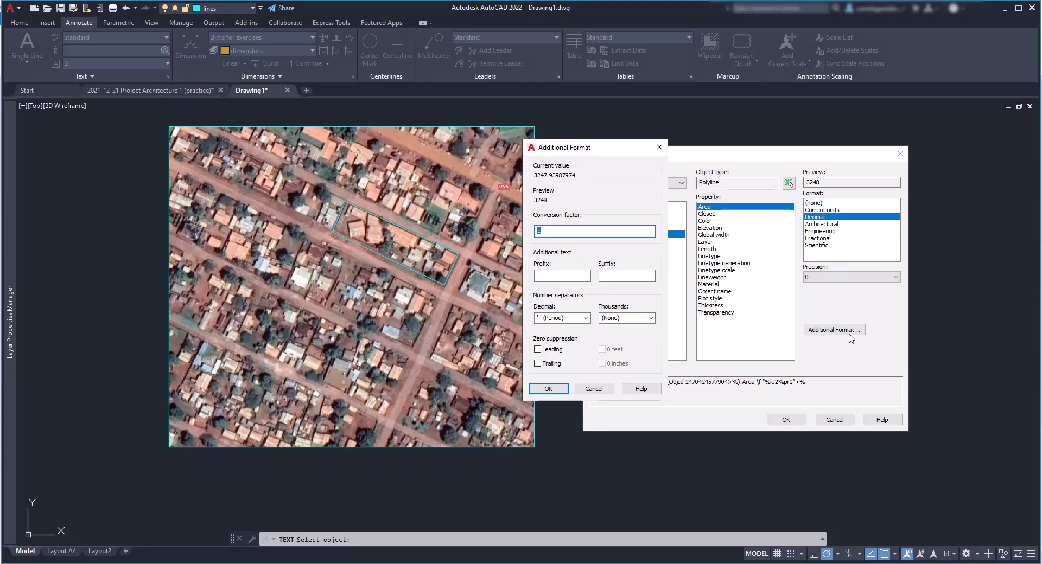
mouse_move(862, 317)
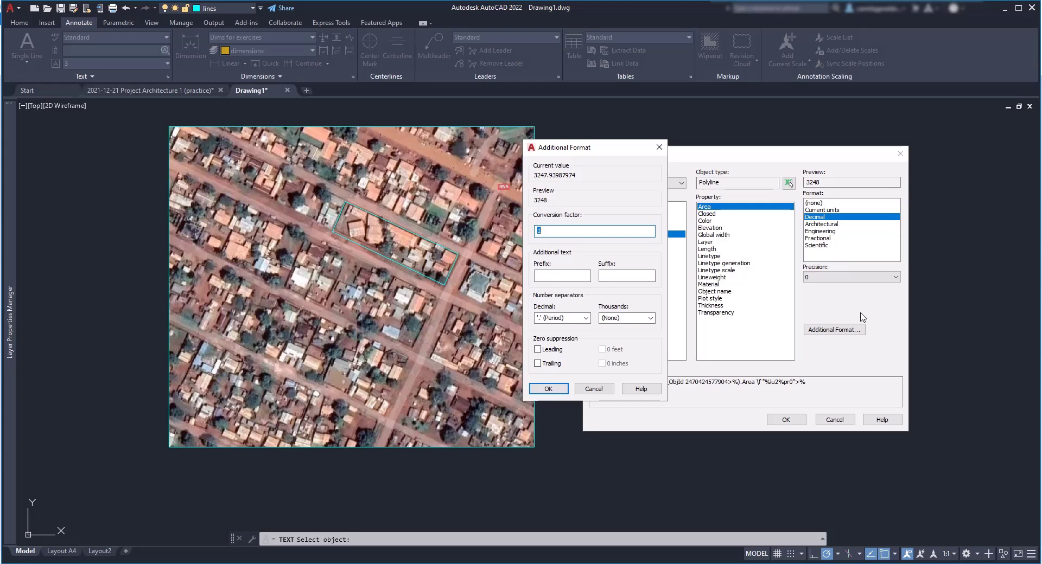
- Add the suffix 'sqm' and insert the field so the label reads 3248sqm
left_click(626, 276)
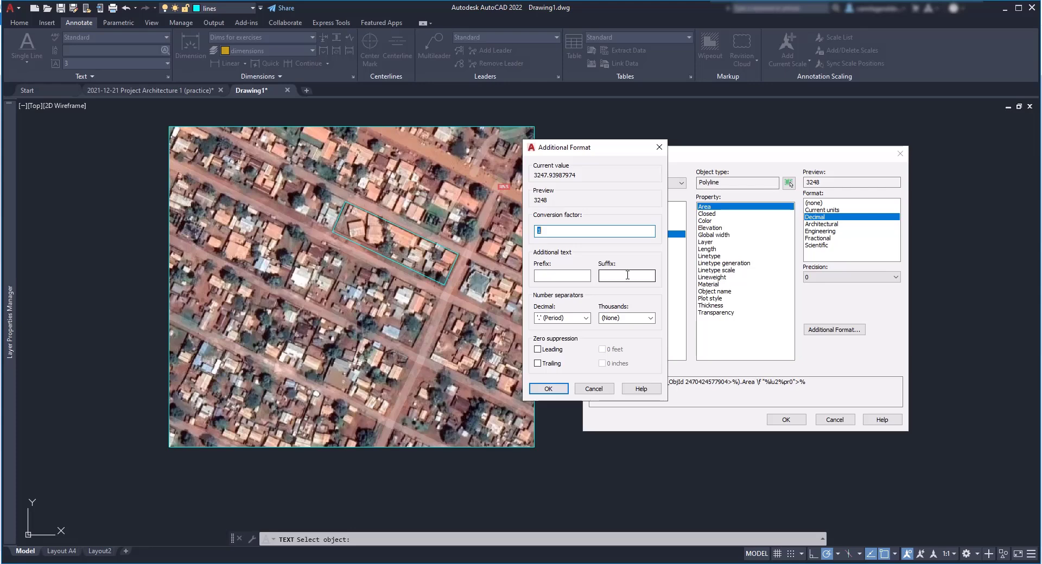
type("s")
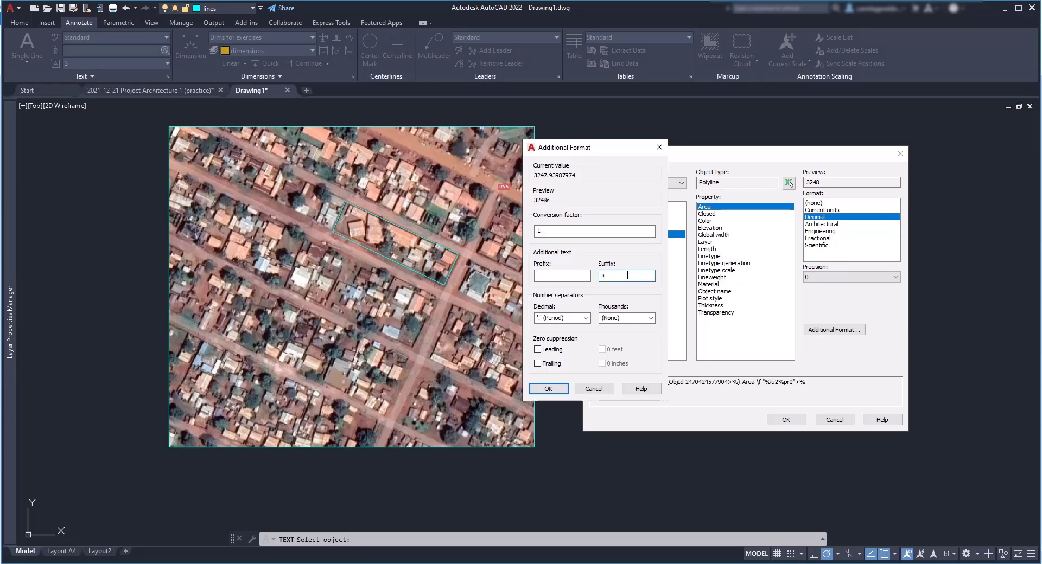
type("qm")
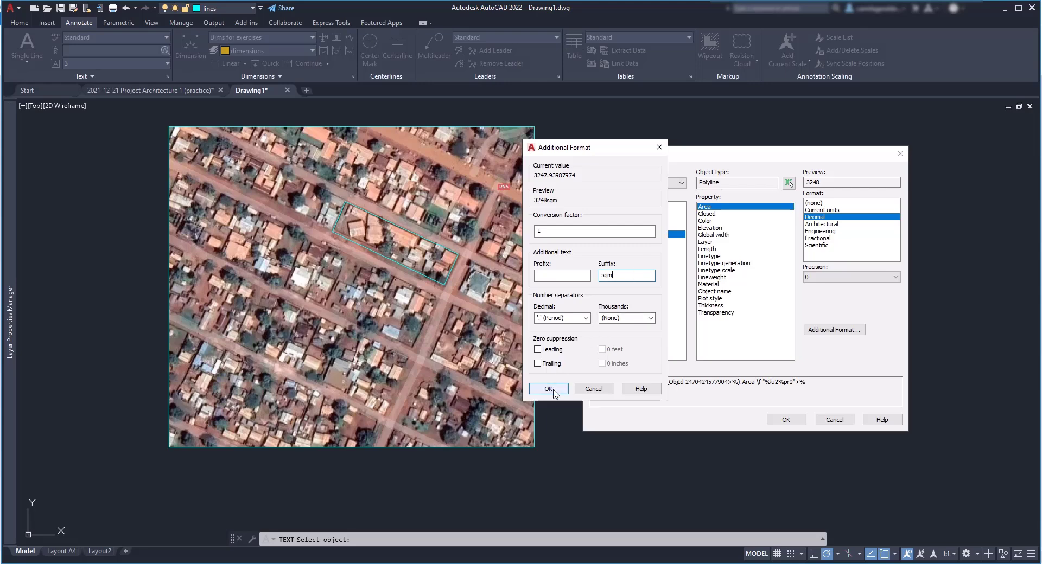
left_click(548, 389)
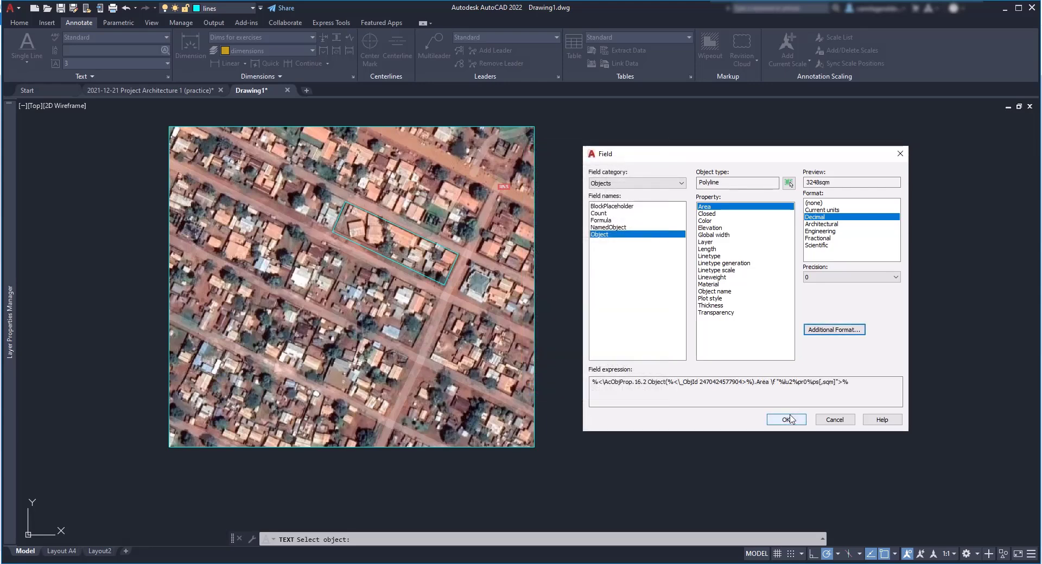
left_click(786, 420)
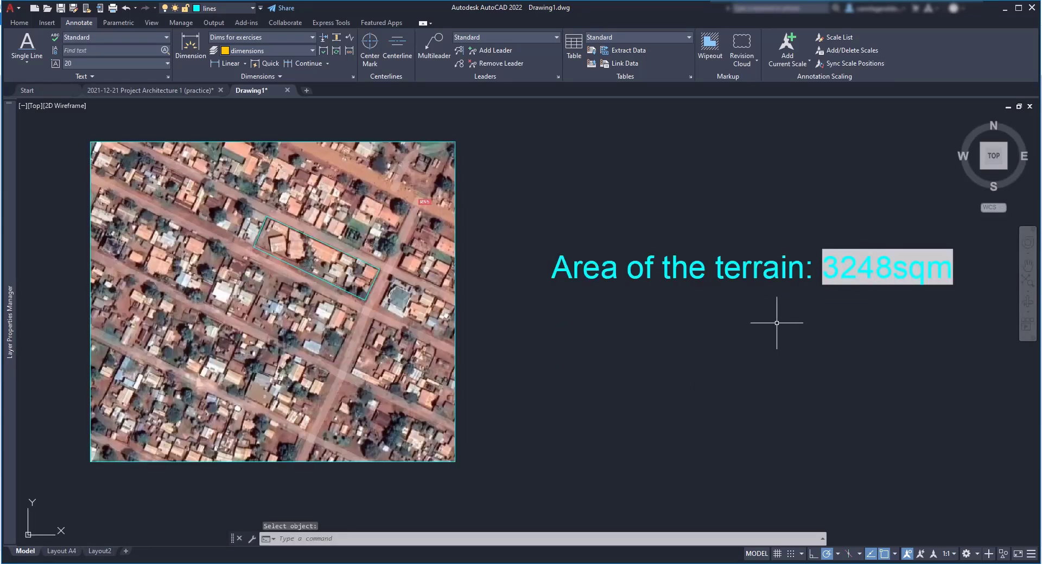
mouse_move(765, 331)
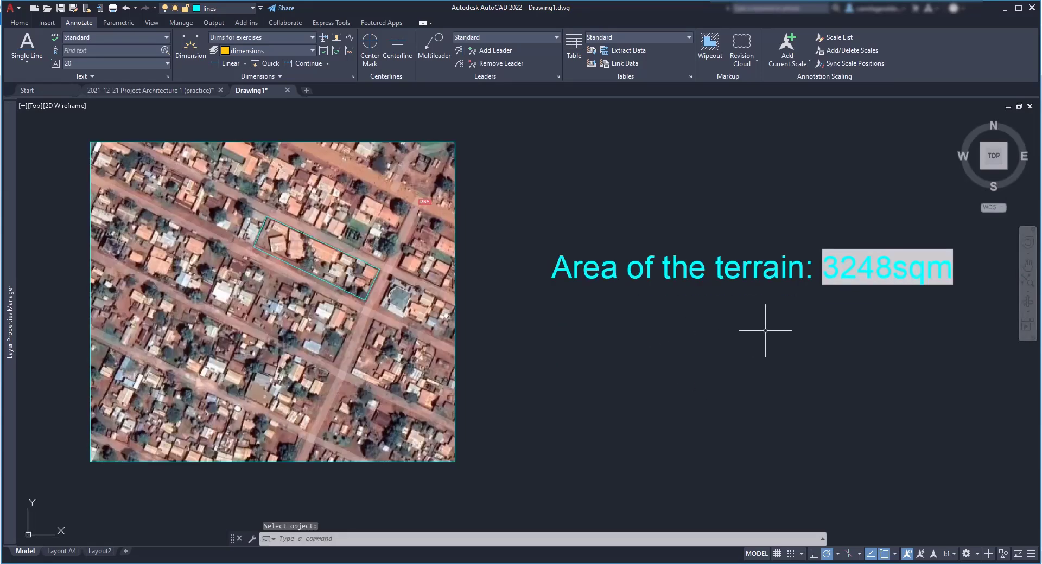